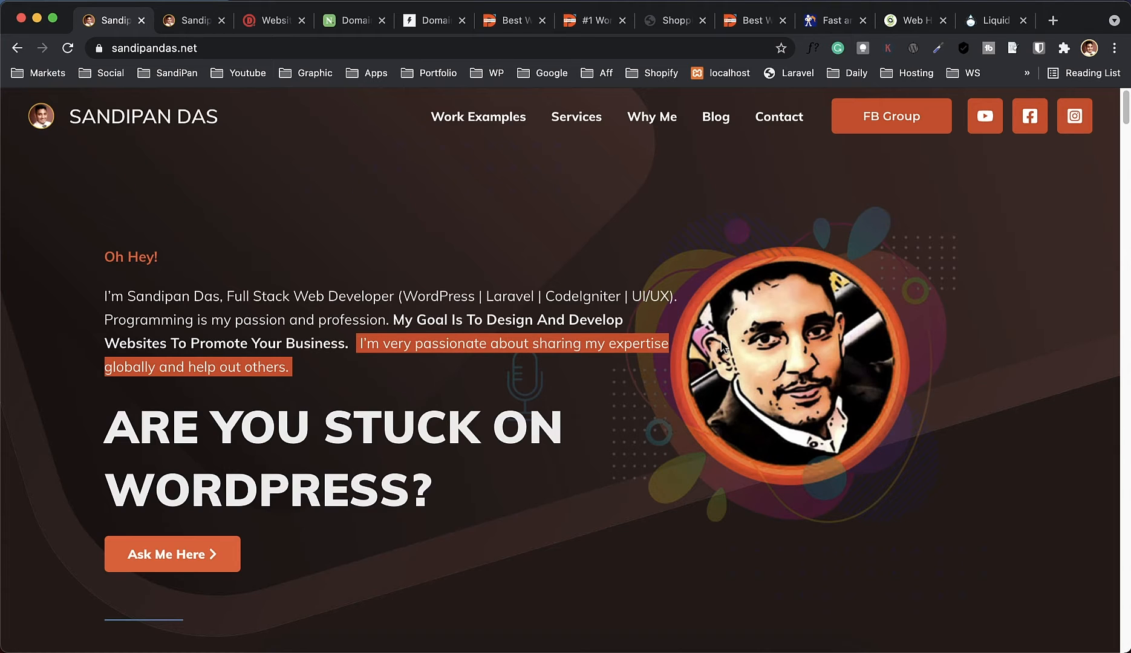
pyautogui.moveTo(856, 354)
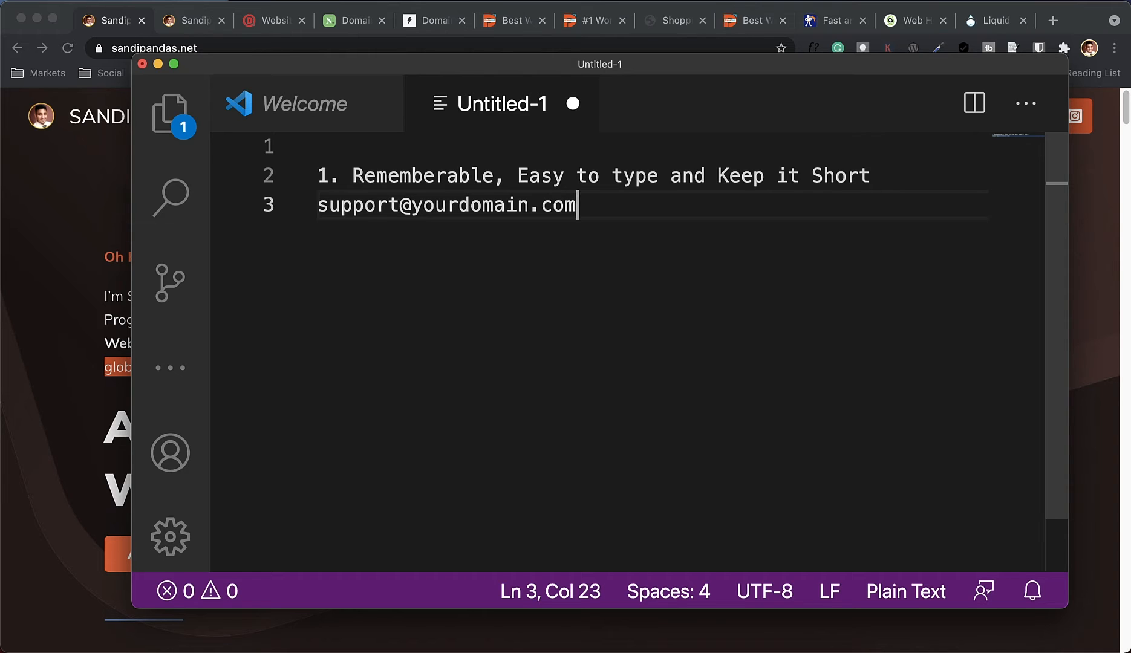
# Note example names sellbeautyproduct, beautyproductshop and abcbeauty on fresh lines
pyautogui.press('enter')
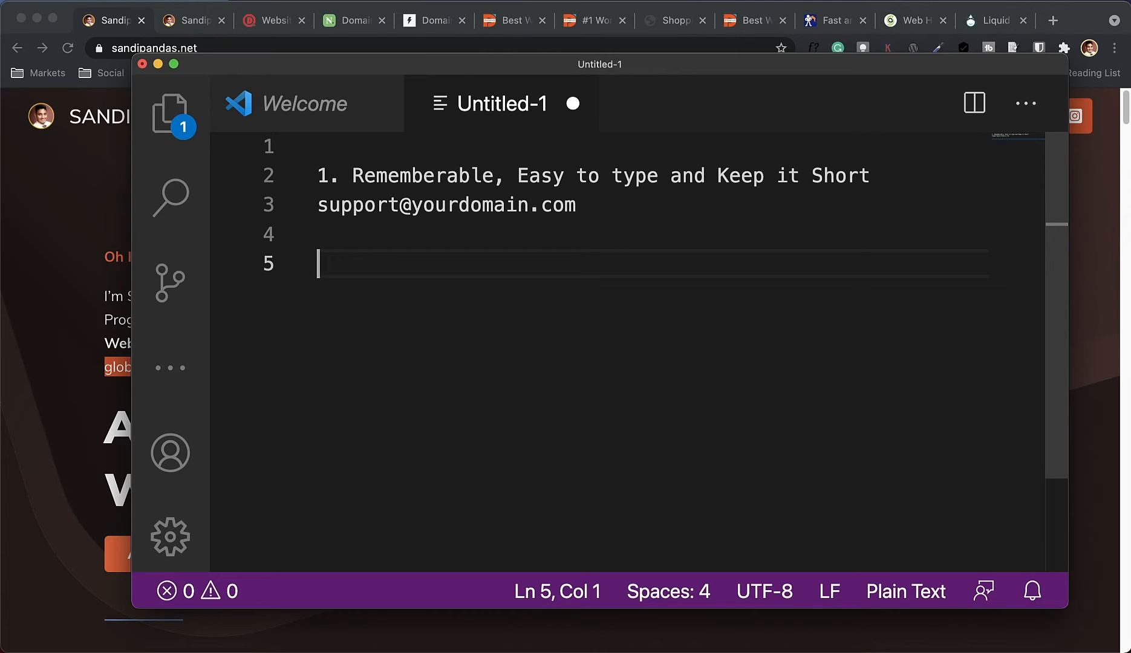
pyautogui.write('sellbeautyproduct')
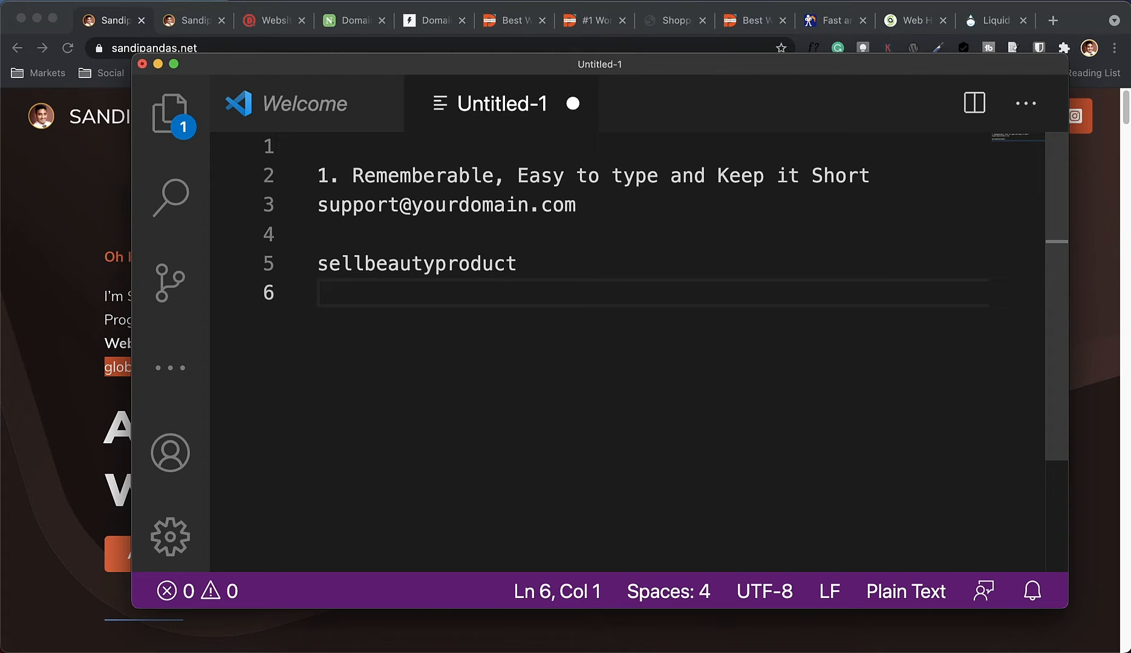
pyautogui.write('beautyproduct')
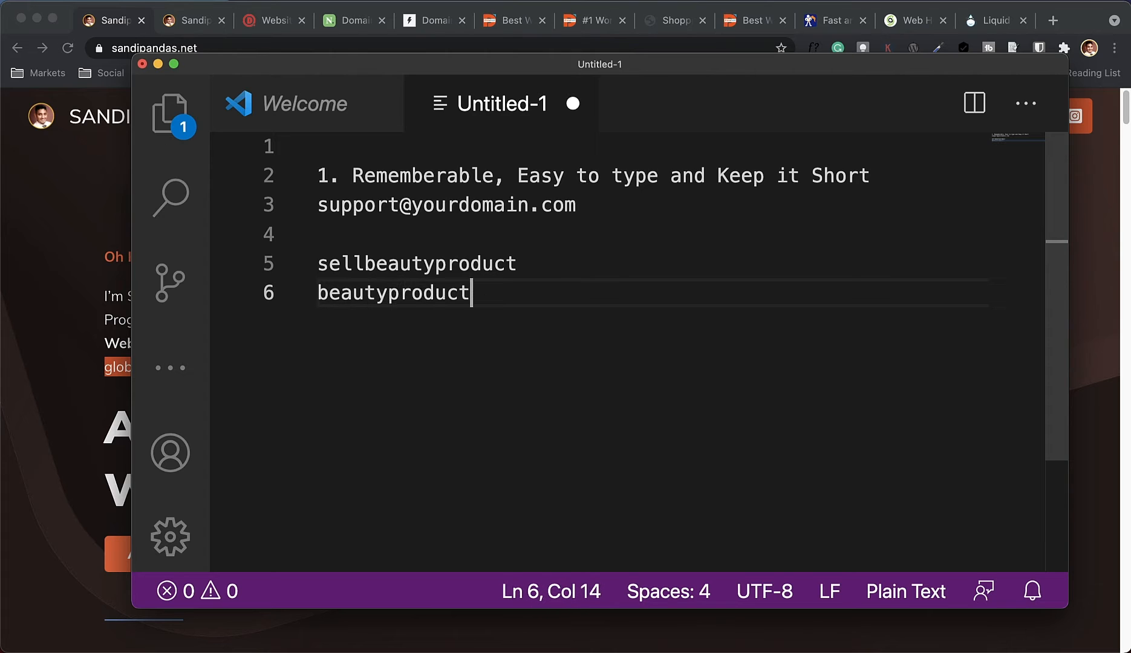
pyautogui.write('shop')
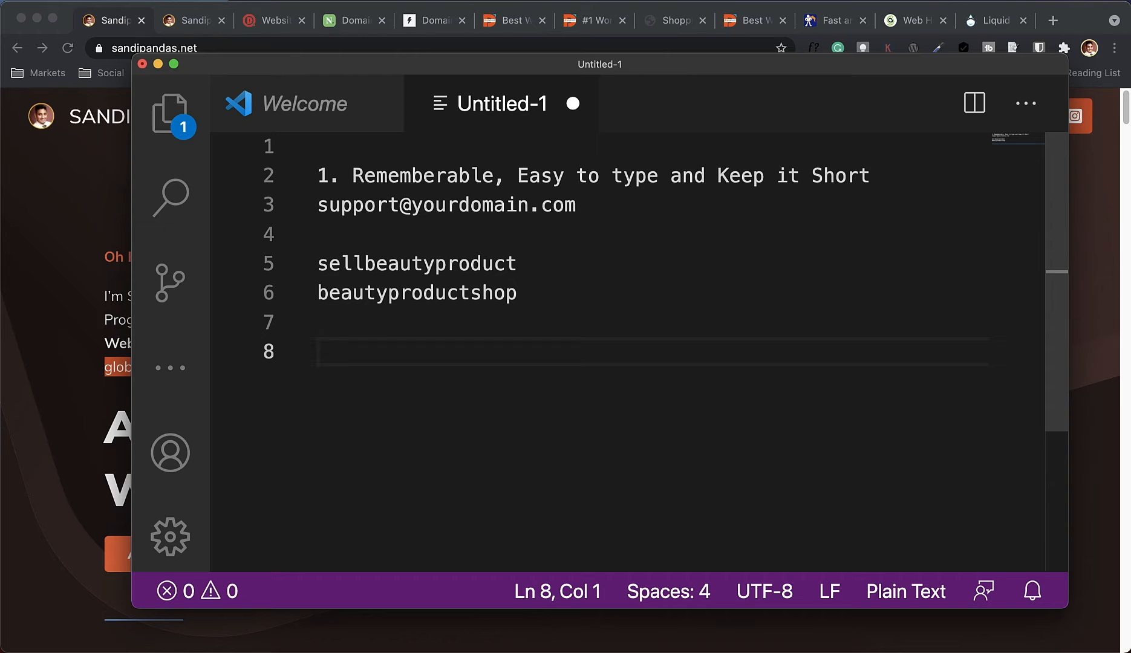
pyautogui.write('abcbeauty')
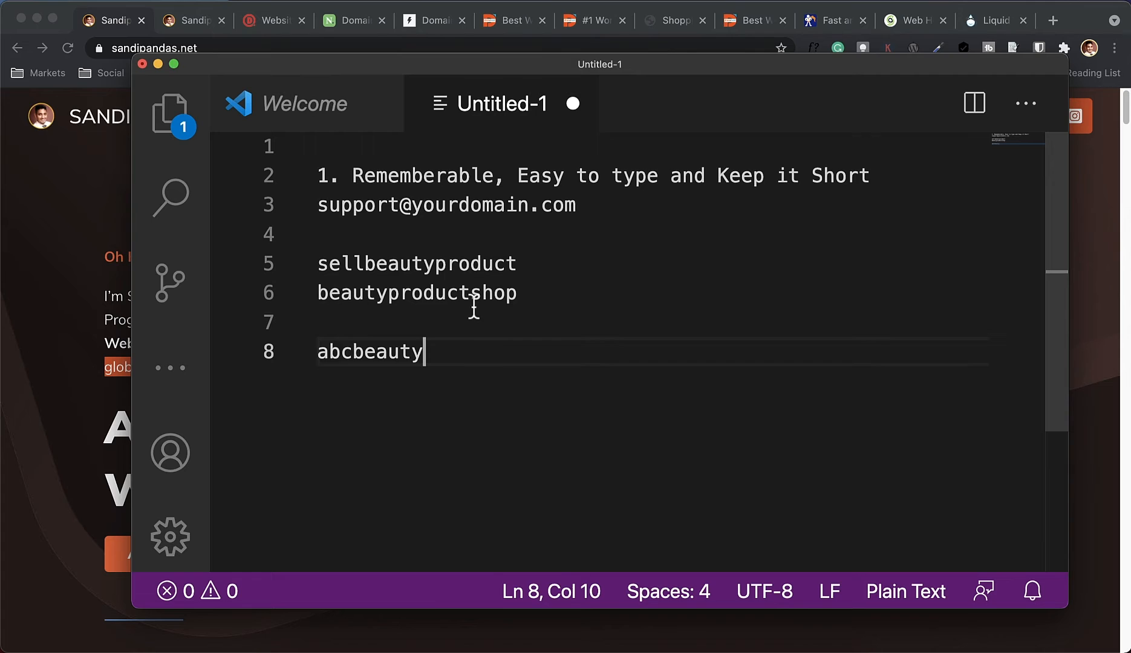
pyautogui.moveTo(592, 400)
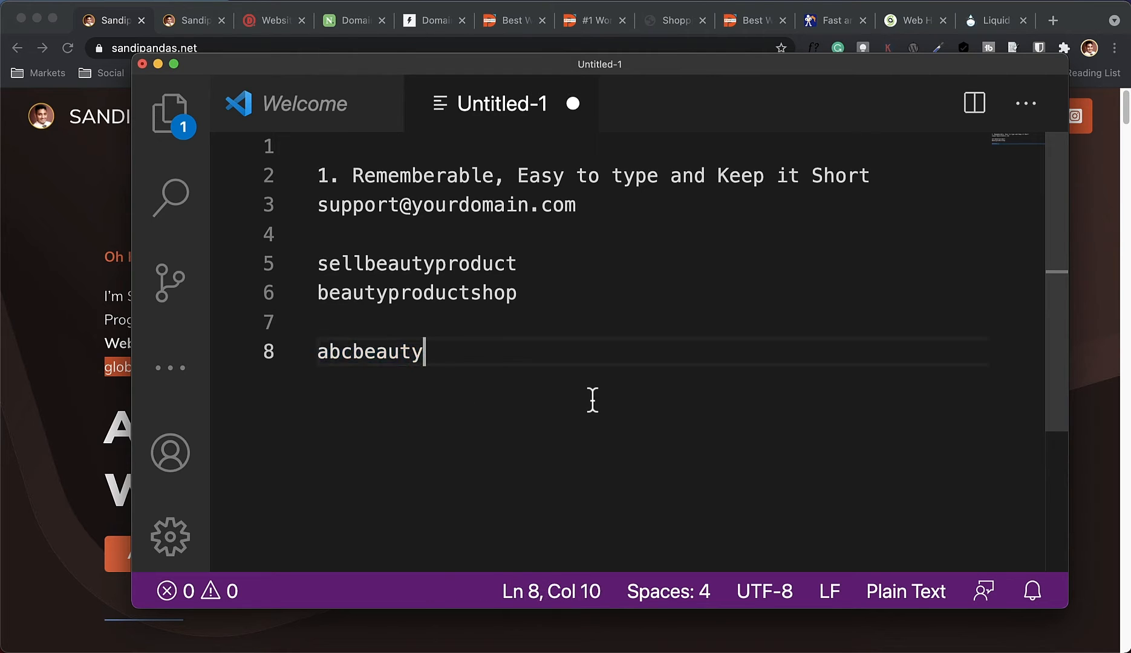
# Add the second tip '2) Avoid Hyphens and double' below the examples
pyautogui.doubleClick(368, 352)
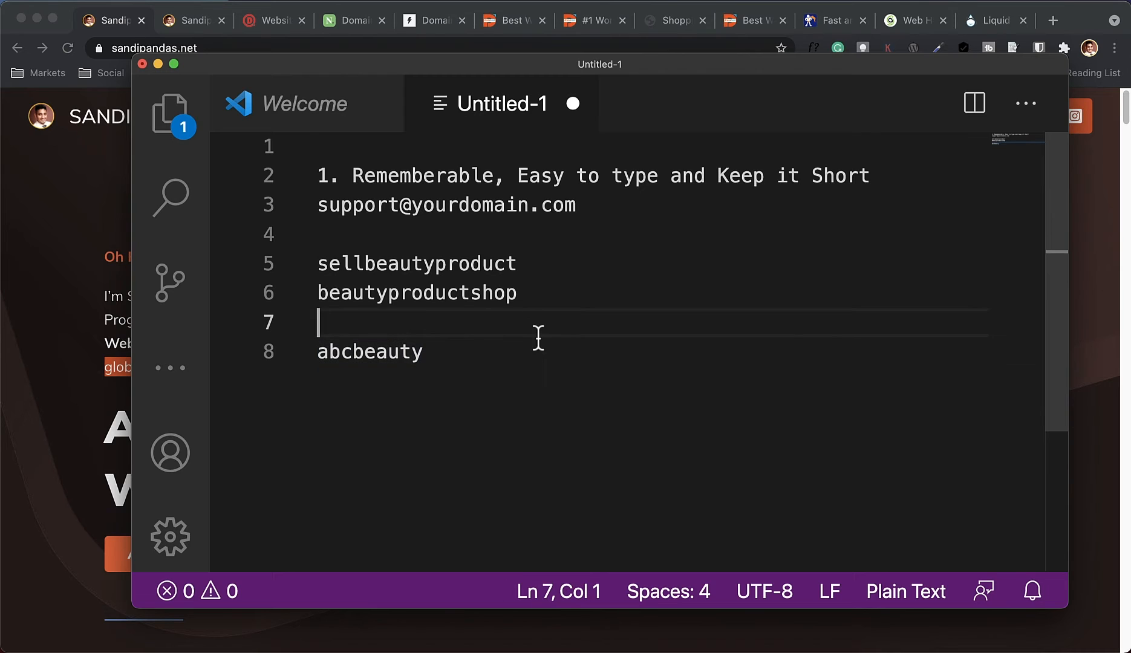
pyautogui.write('2) Av')
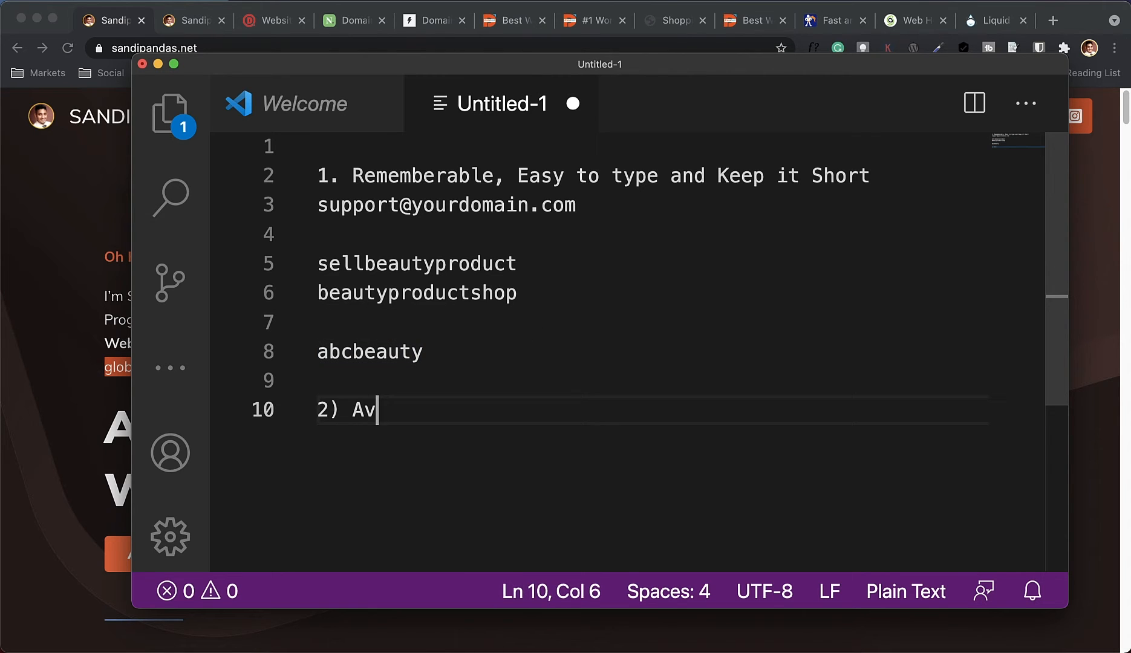
pyautogui.write('oid Hyphens and d')
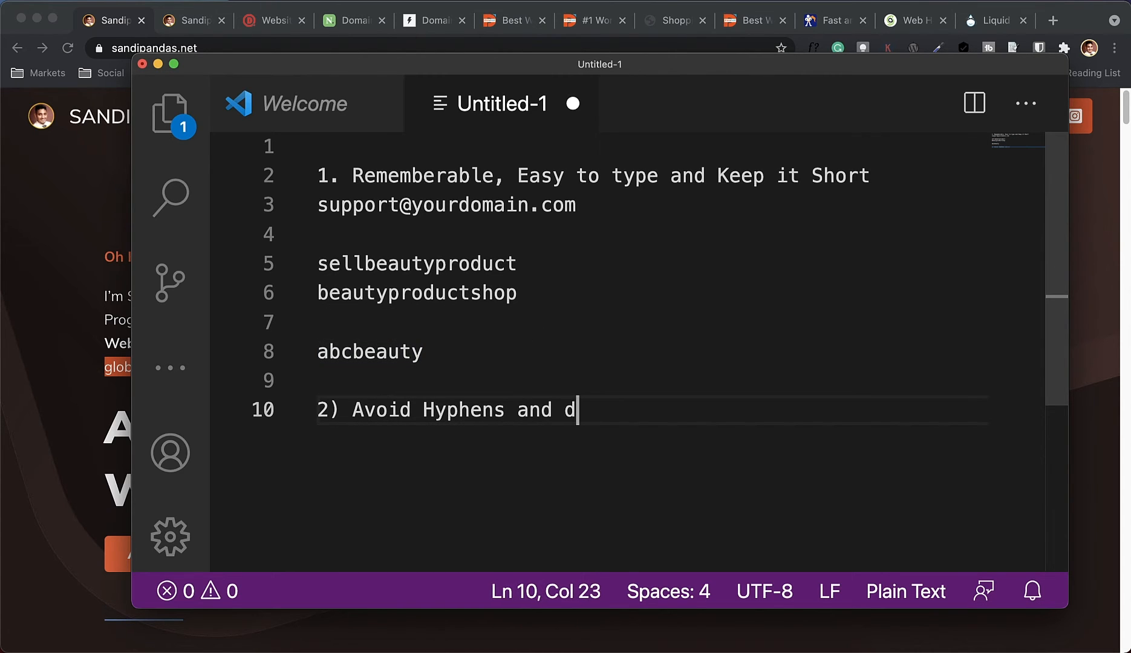
pyautogui.write('ouble')
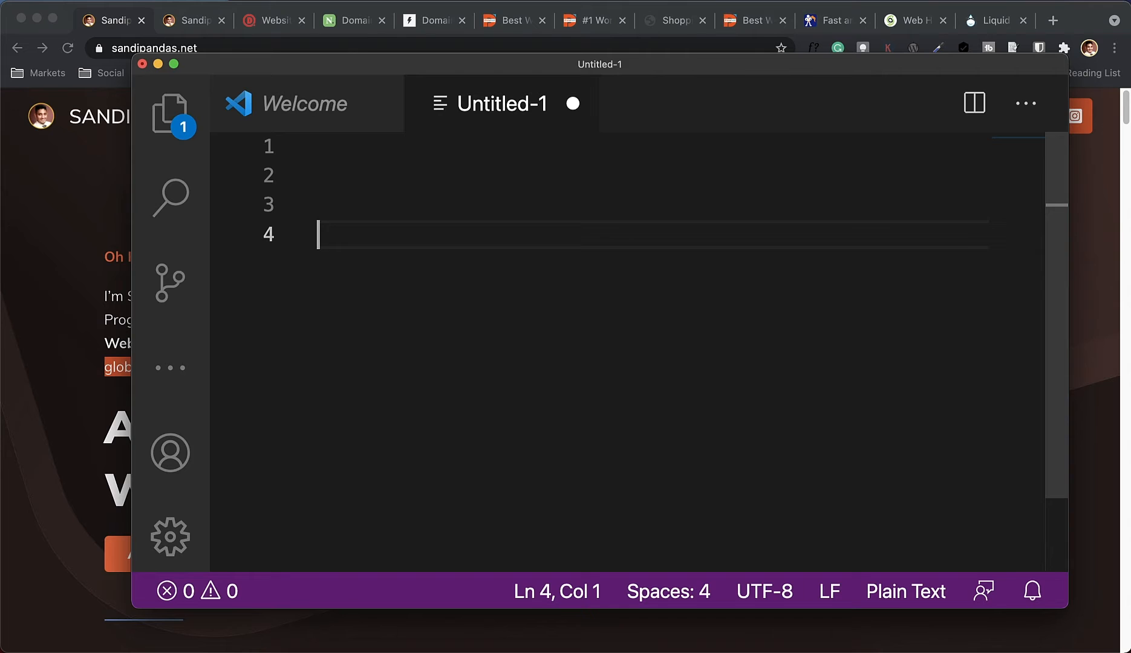
# Write sandipan_das and sandipan.com variants to contrast underscore and plain spellings
pyautogui.write('sandipan')
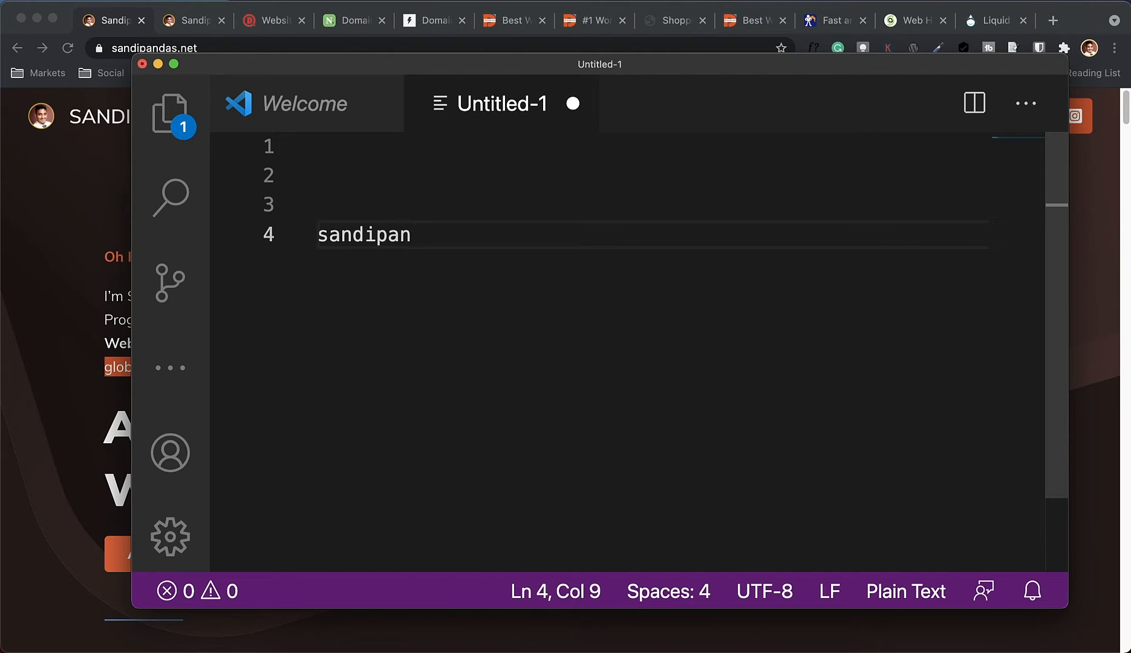
pyautogui.write('_das.o')
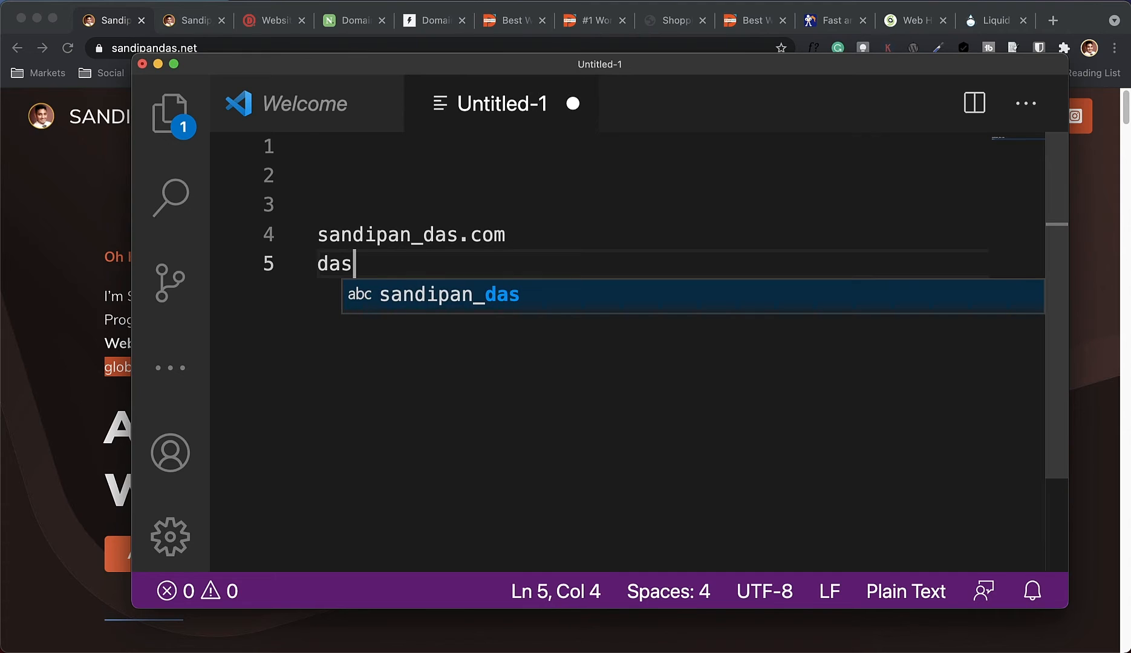
pyautogui.write('sandipan')
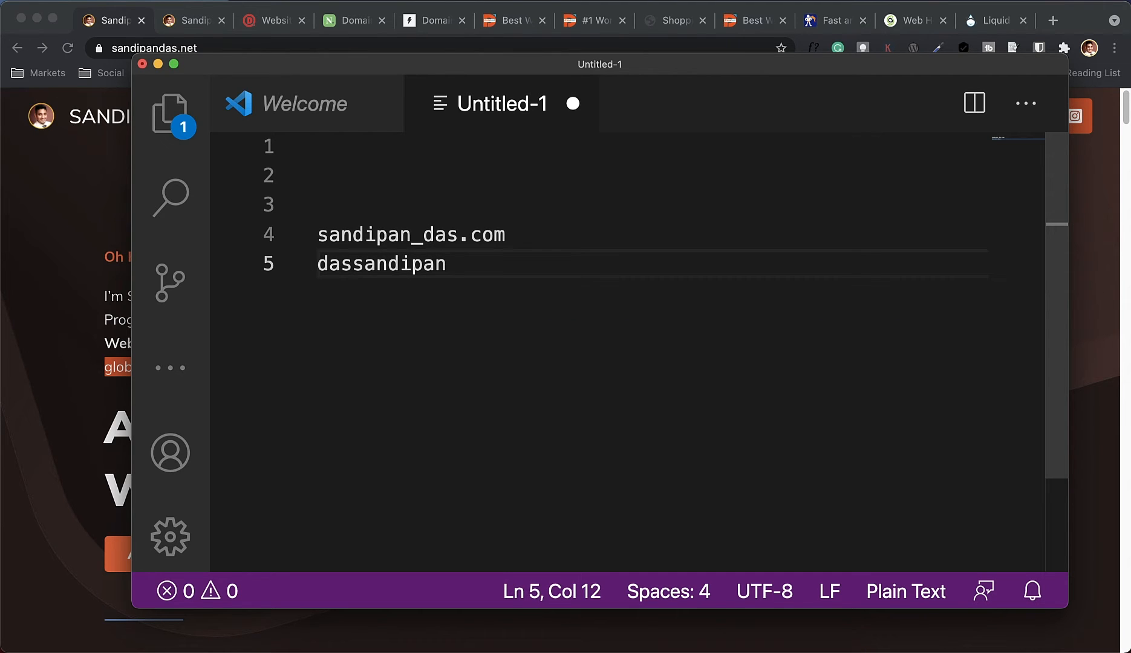
pyautogui.write('.com')
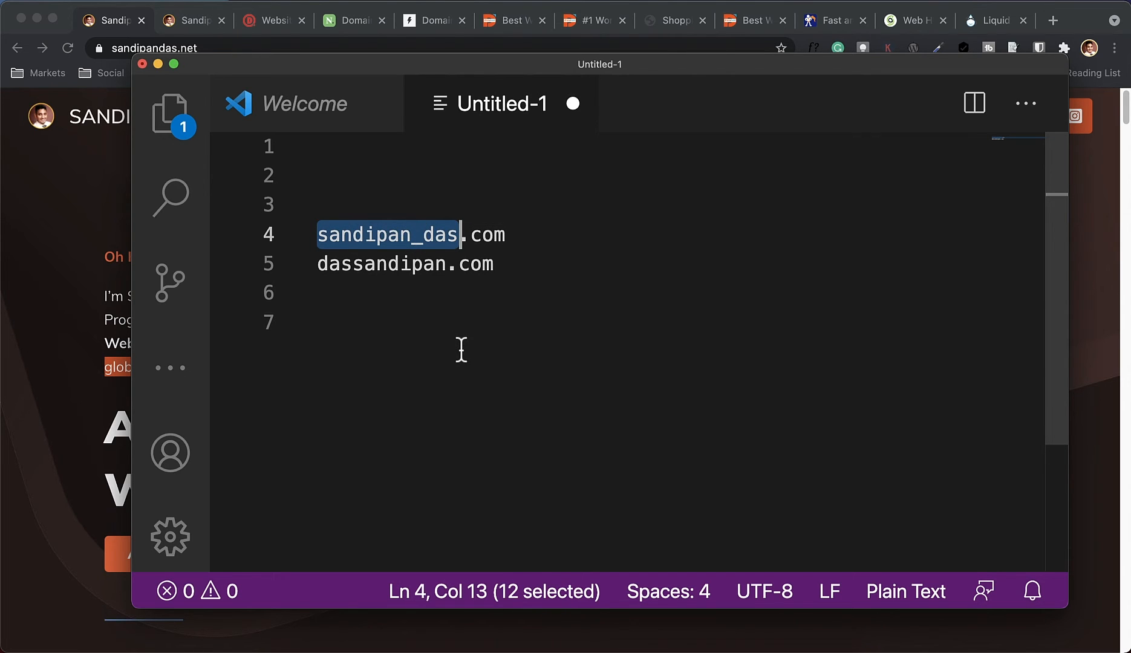
pyautogui.doubleClick(349, 263)
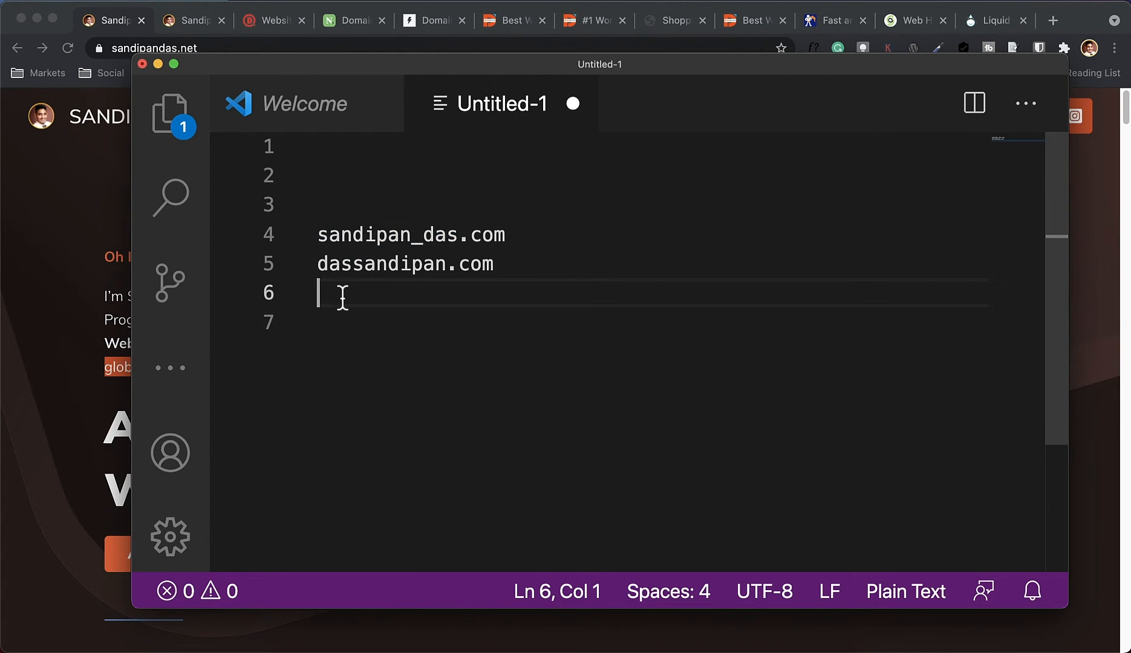
# Add Your_domain.com and yourdomain.com on separate lines, accepting the com suggestion
pyautogui.write('You')
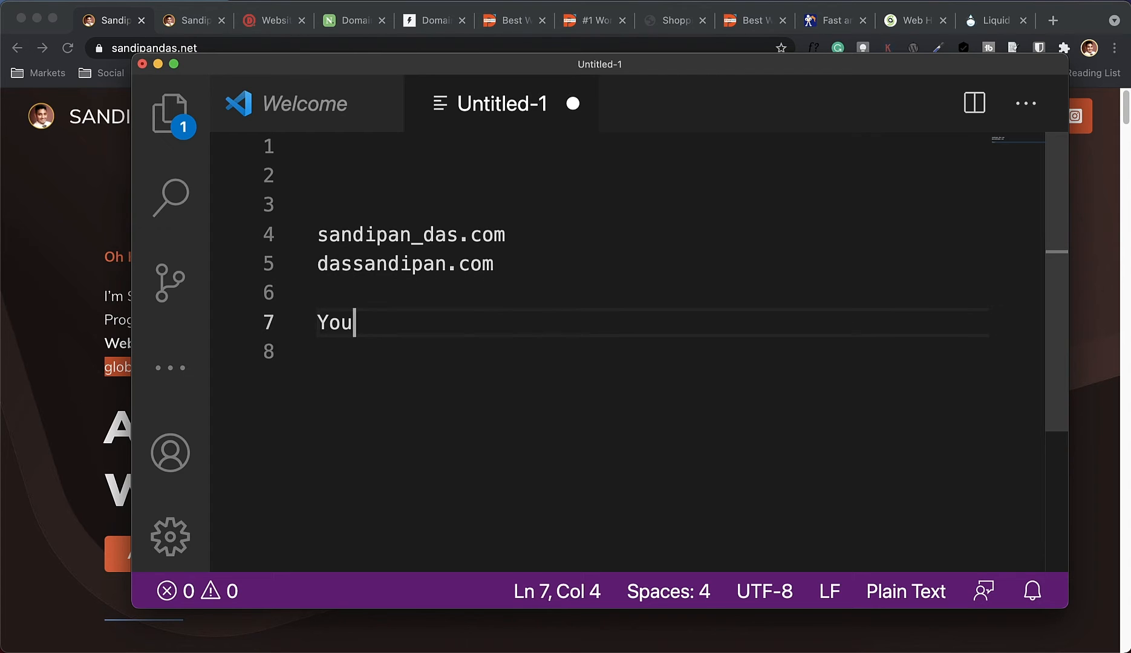
pyautogui.write('r_domain.co')
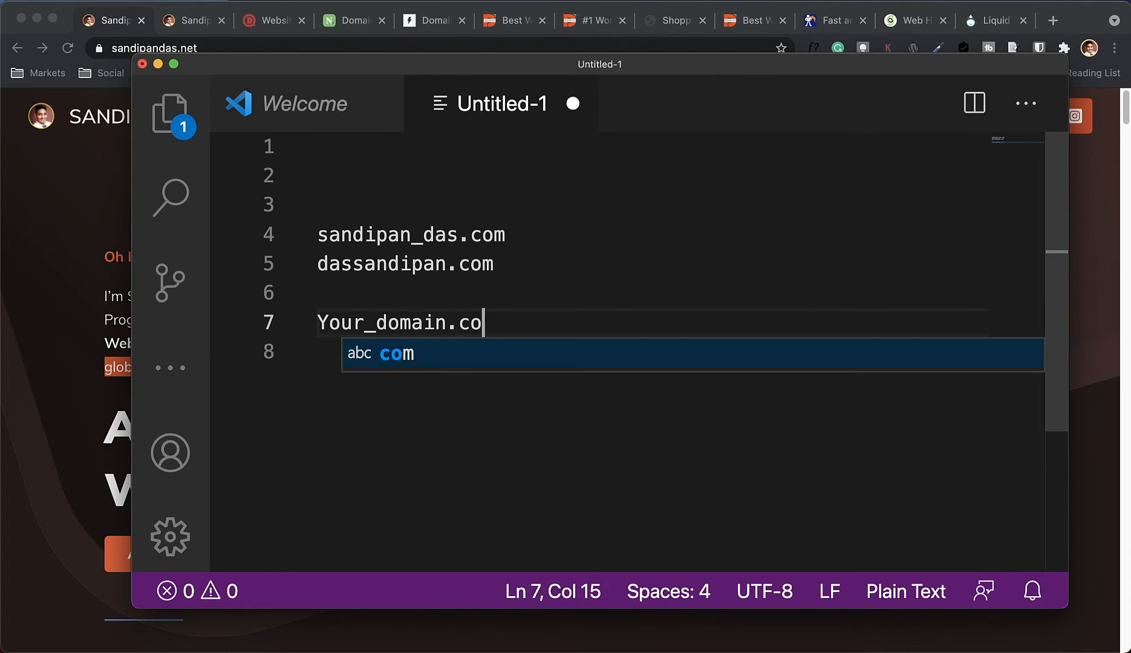
pyautogui.press('Enter')
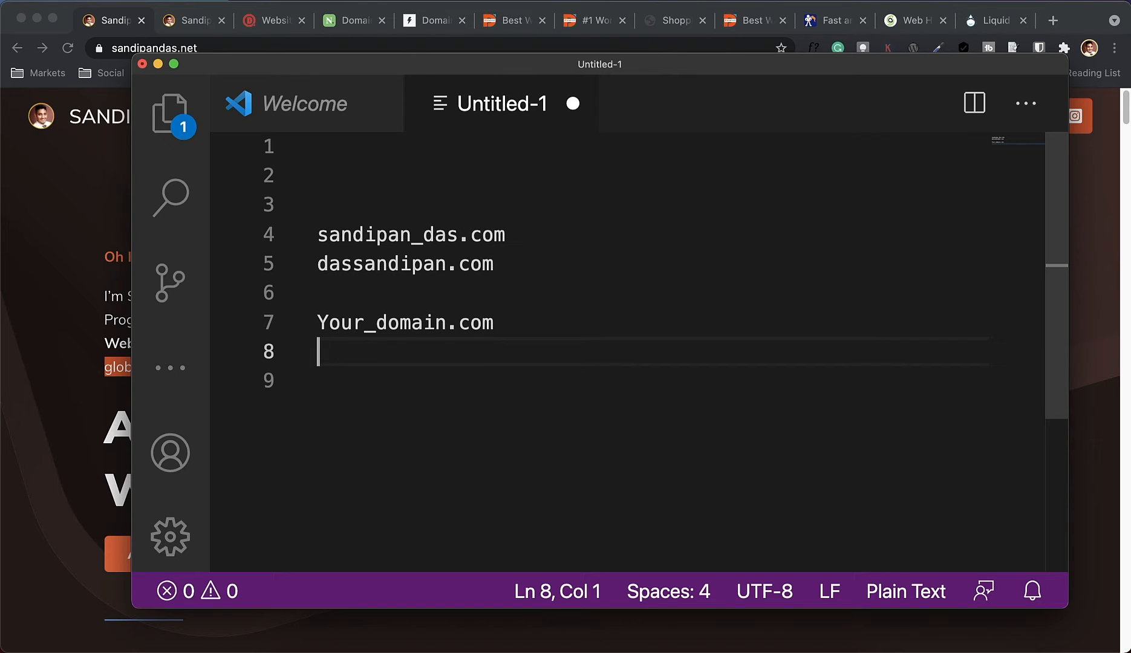
pyautogui.write('yourdomain.')
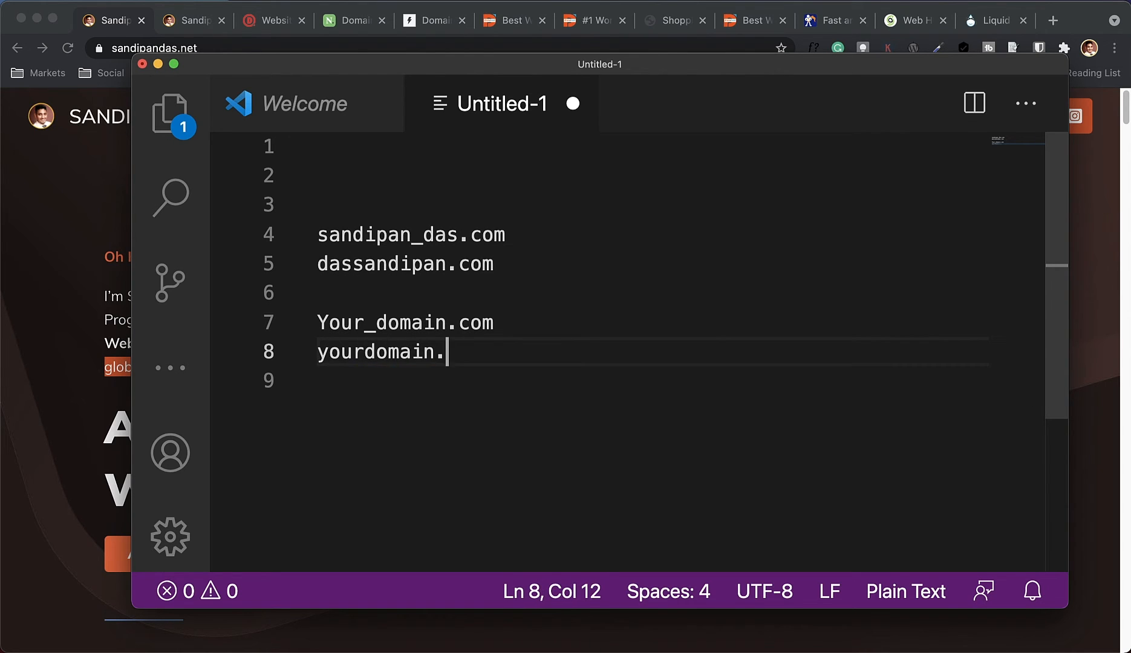
pyautogui.write('com')
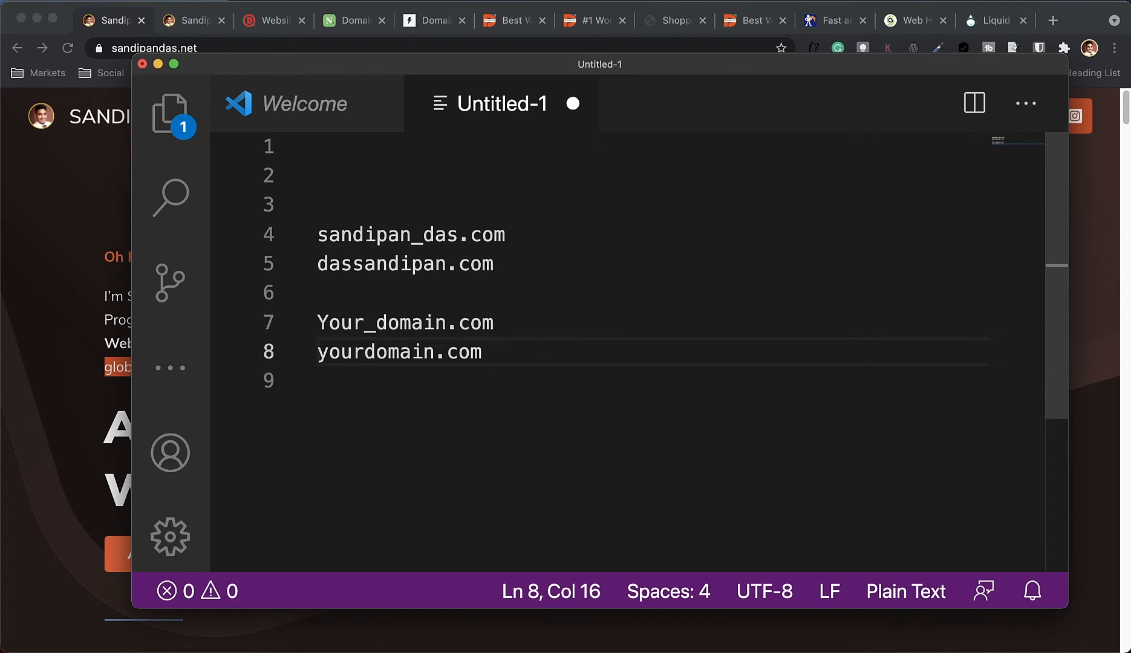
pyautogui.moveTo(373, 337)
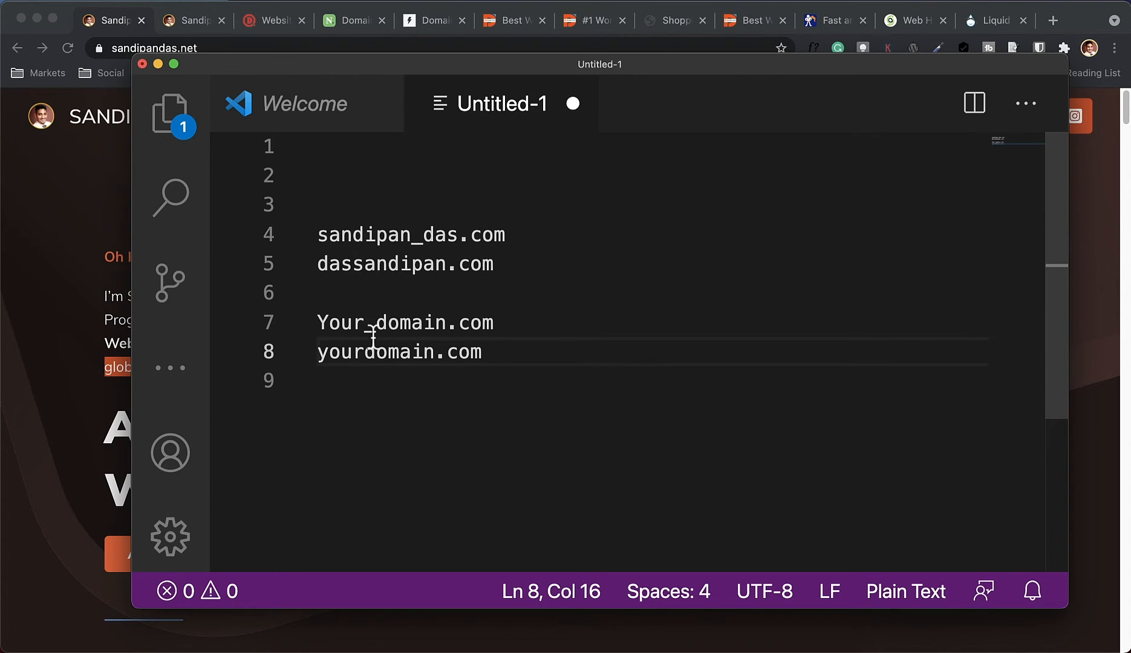
# Highlight the underscore and plain yourdomain spellings in turn to point out the difference
pyautogui.doubleClick(381, 322)
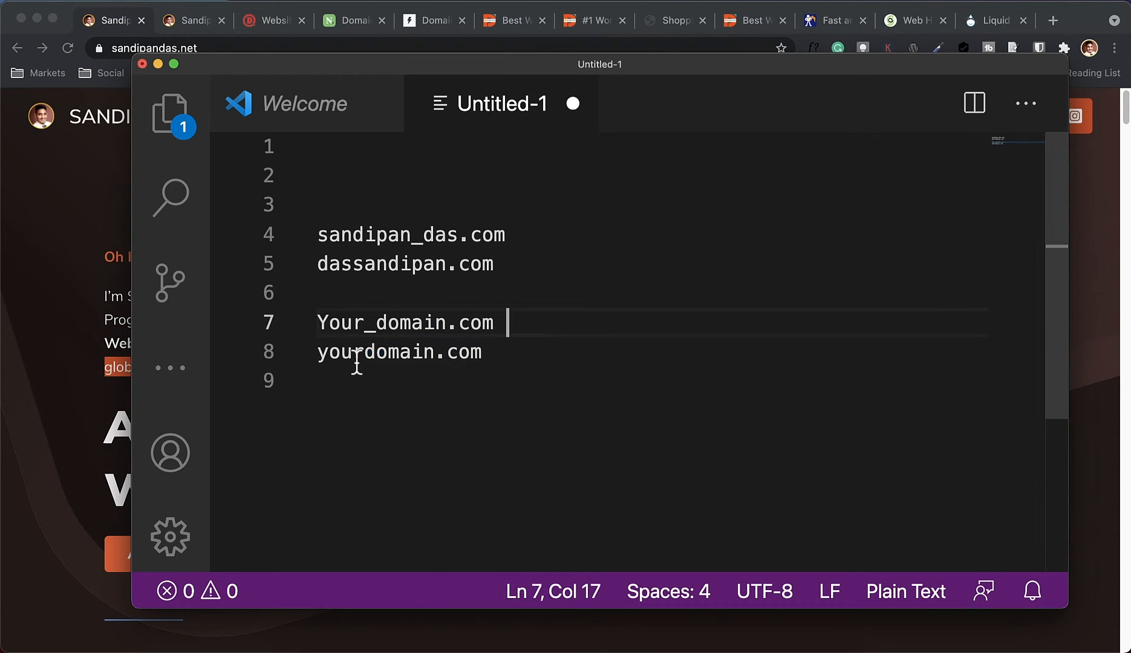
pyautogui.doubleClick(375, 352)
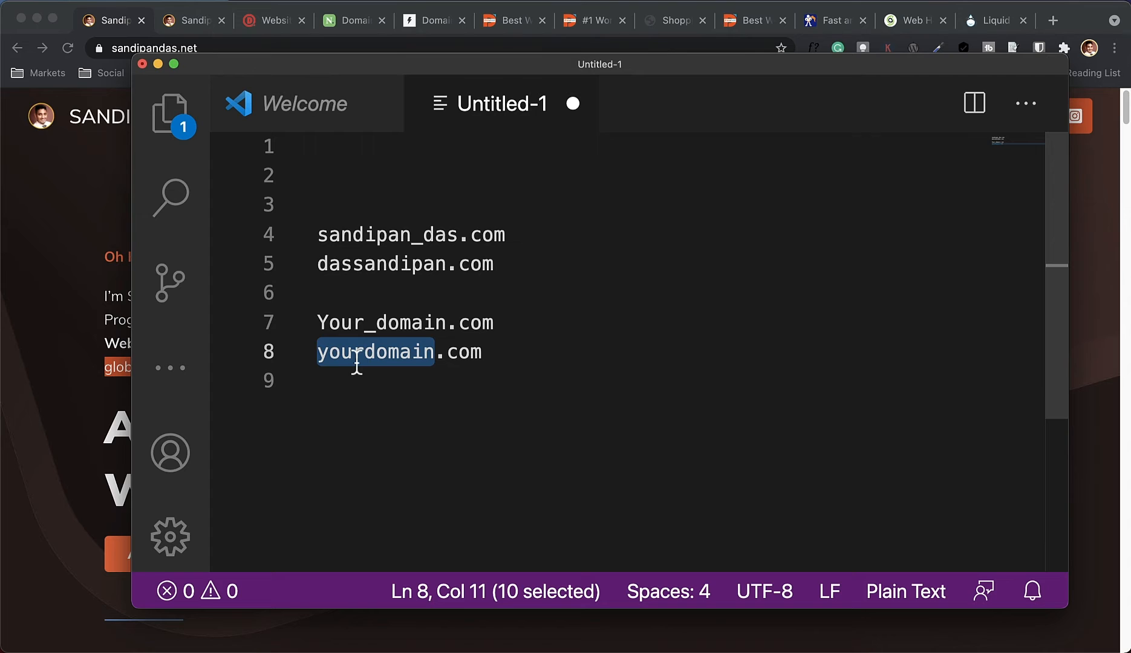
pyautogui.doubleClick(381, 322)
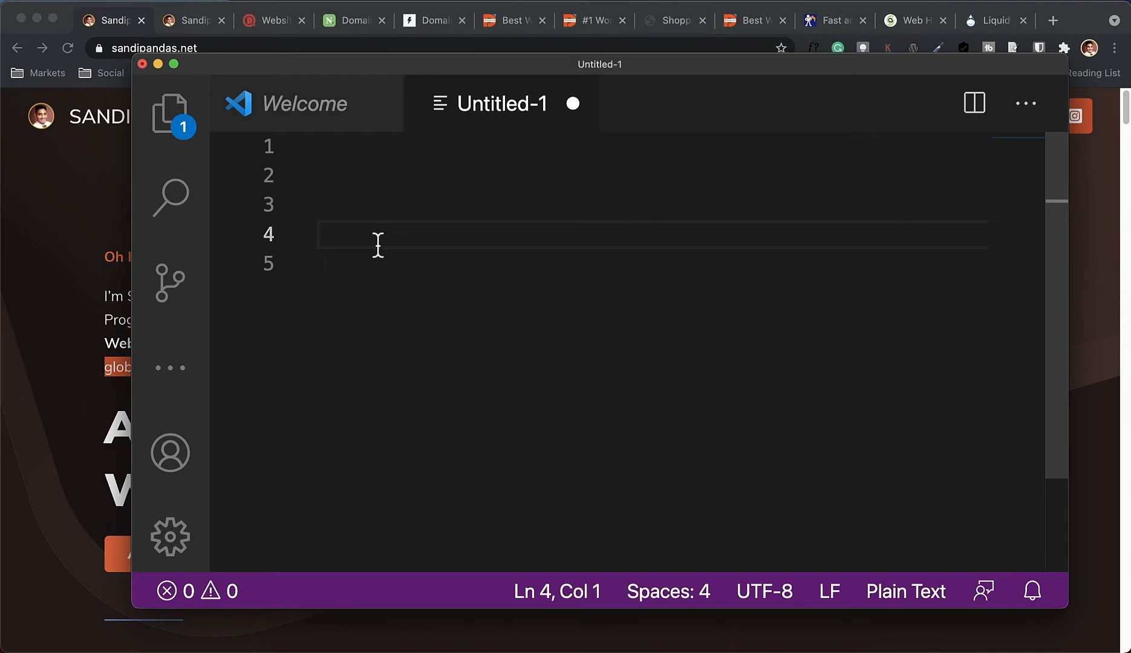
pyautogui.write('asilibeaut')
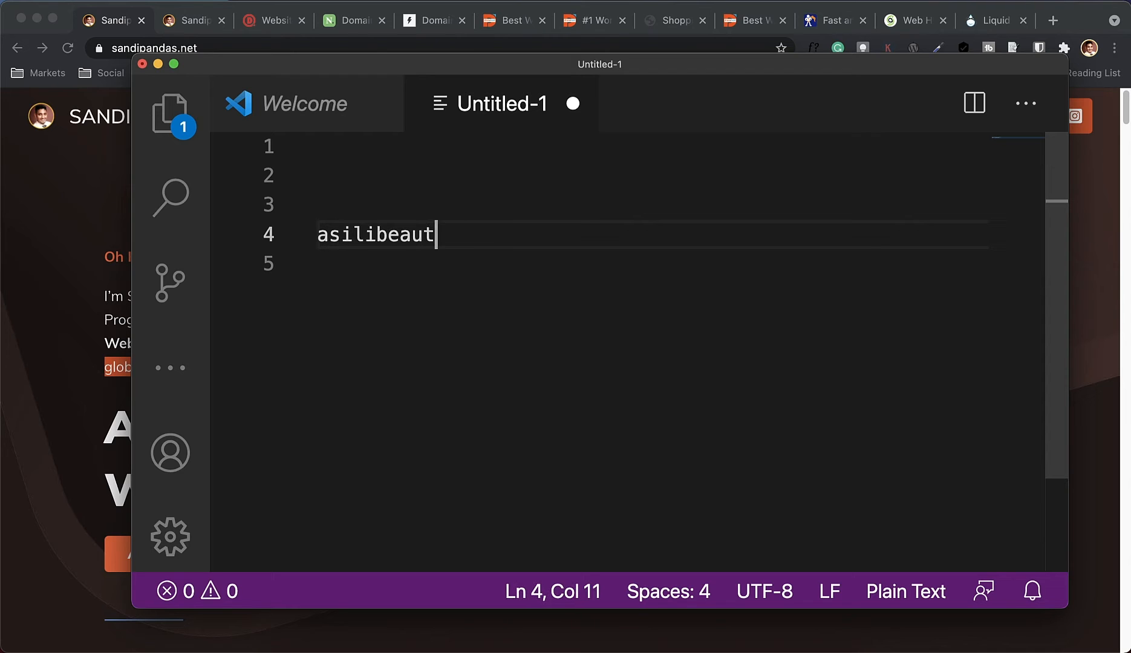
pyautogui.write('y.com')
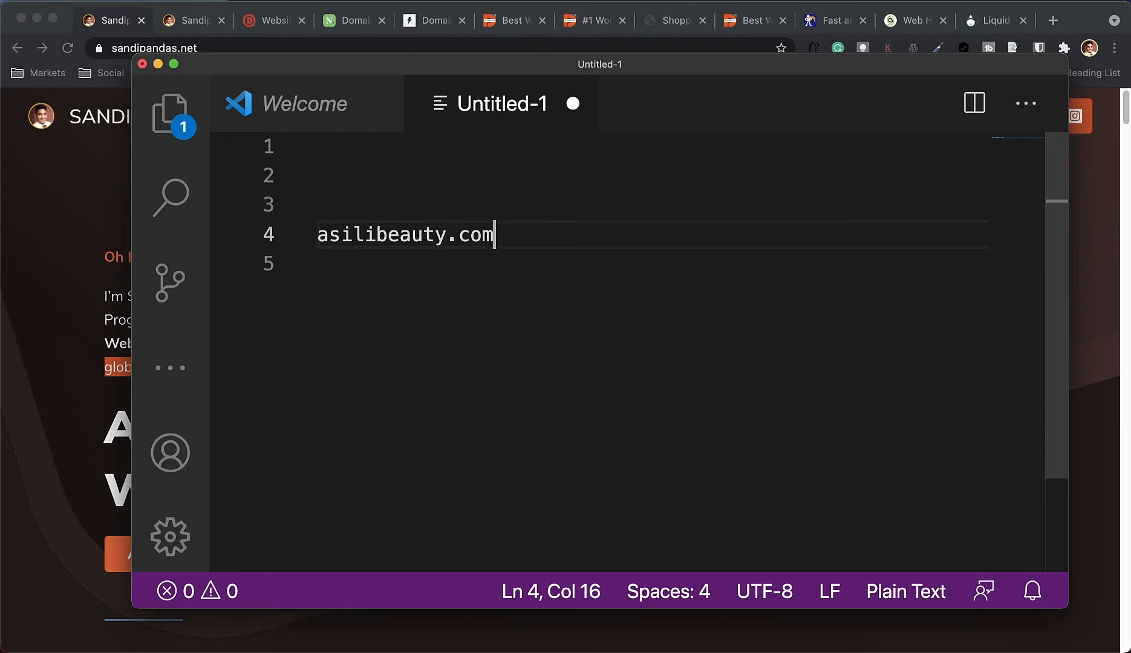
pyautogui.write('net')
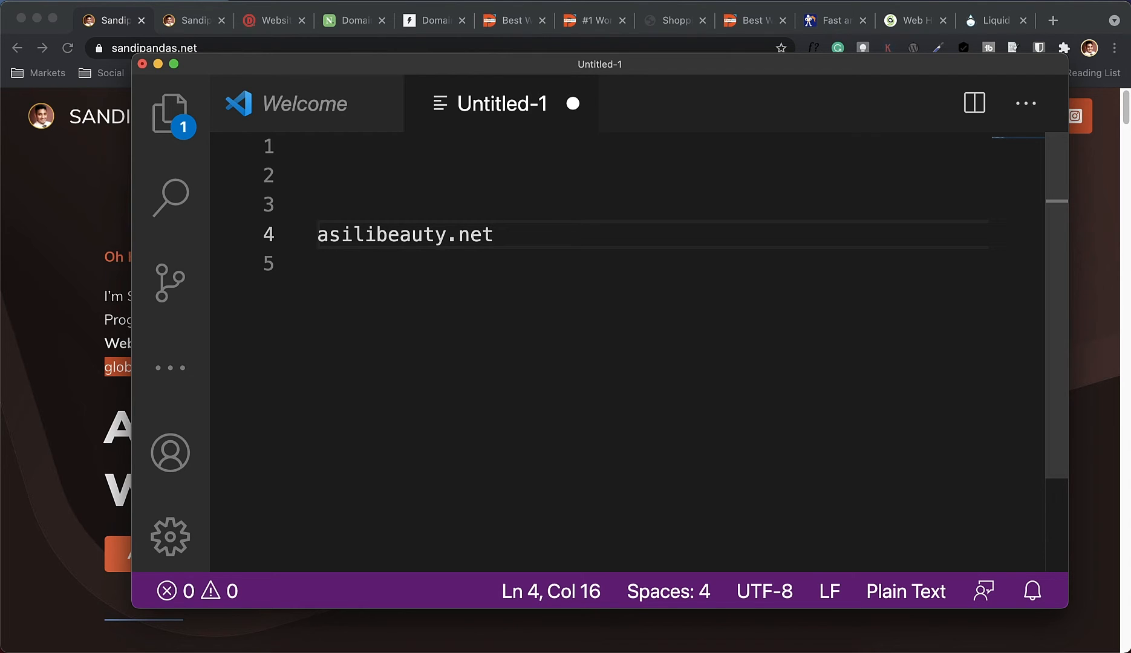
pyautogui.doubleClick(410, 235)
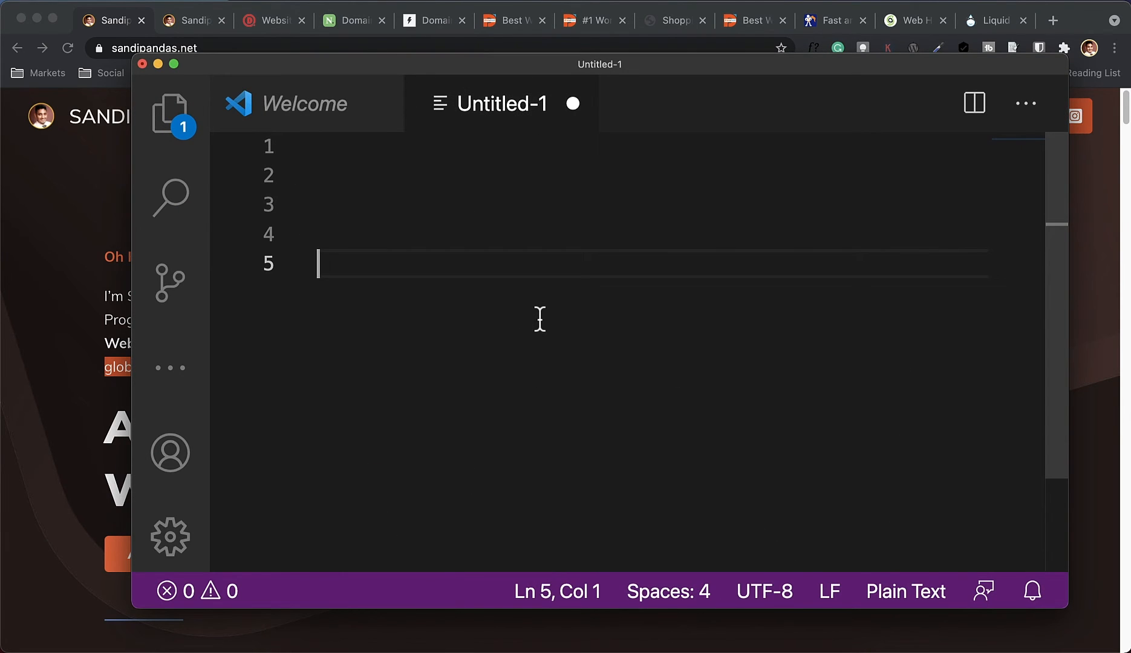
# List the endings .com, .net and .info on separate lines
pyautogui.write('..co')
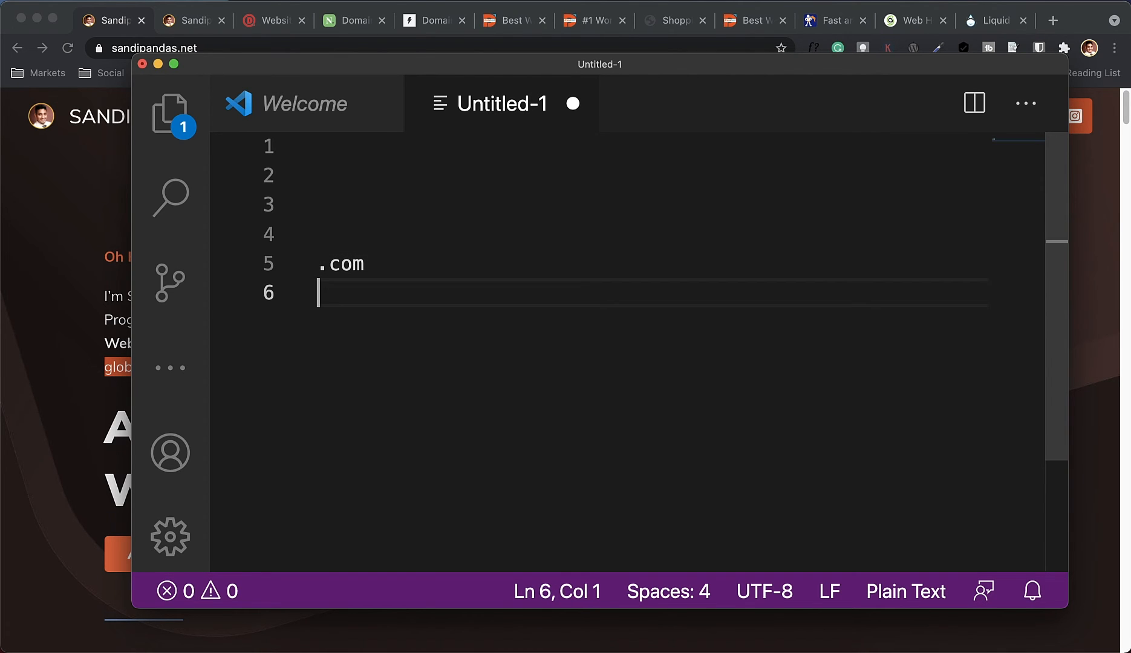
pyautogui.write('.net')
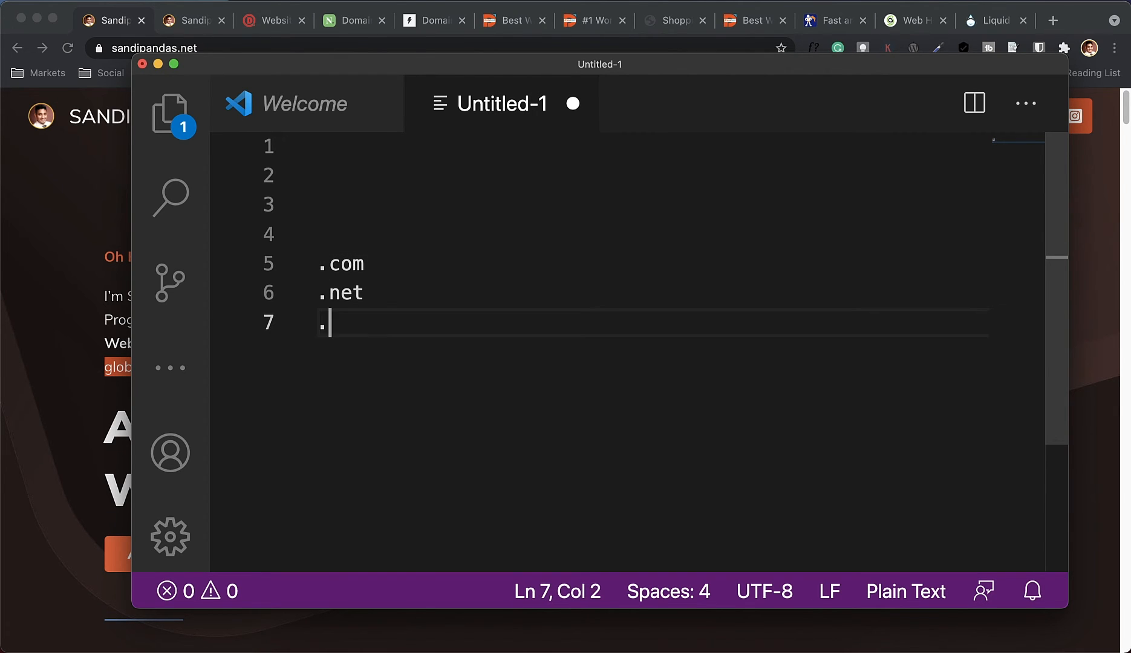
pyautogui.write('info')
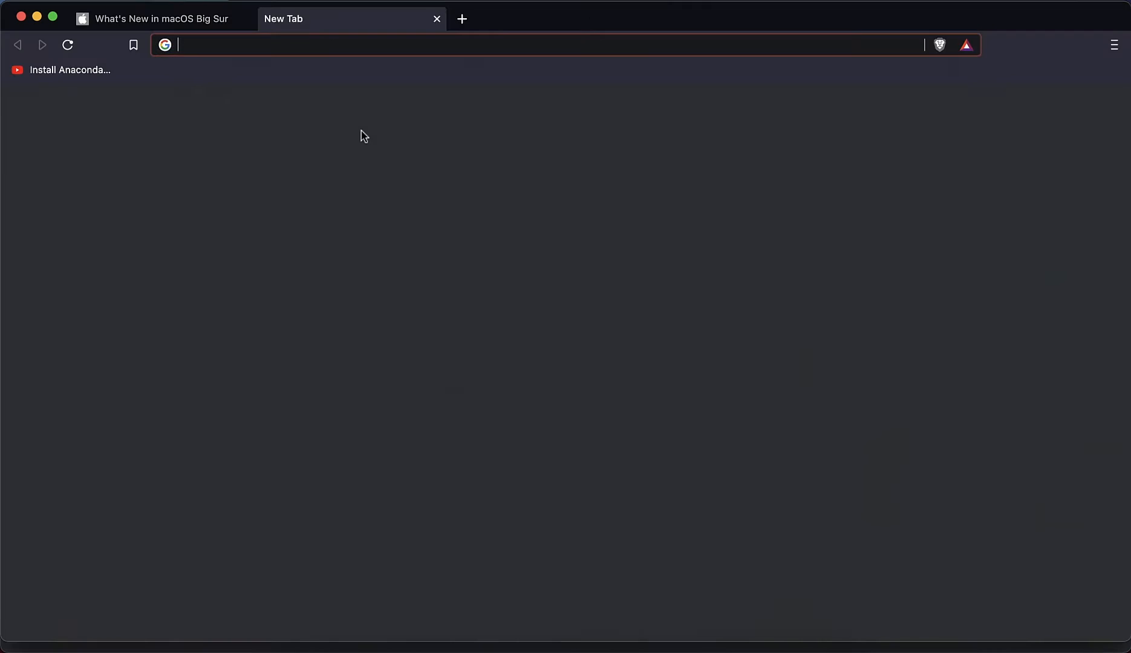
# Load dronahost.com in Brave, then start a fresh tab with sandidas.com entered
pyautogui.write('dronahost.com')
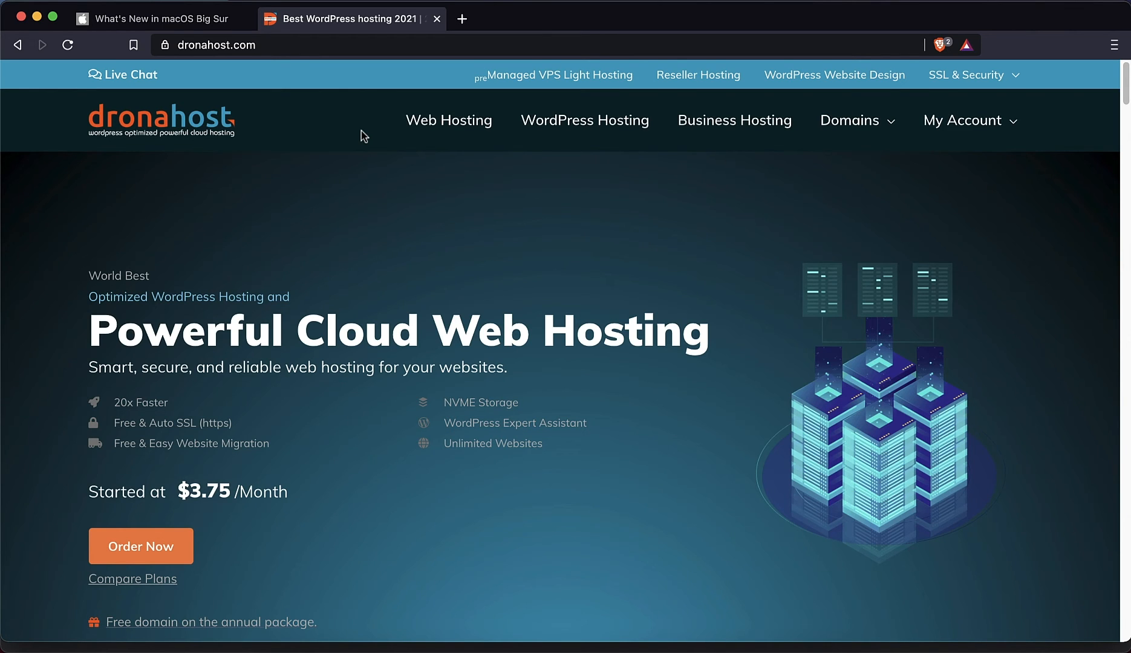
pyautogui.click(123, 74)
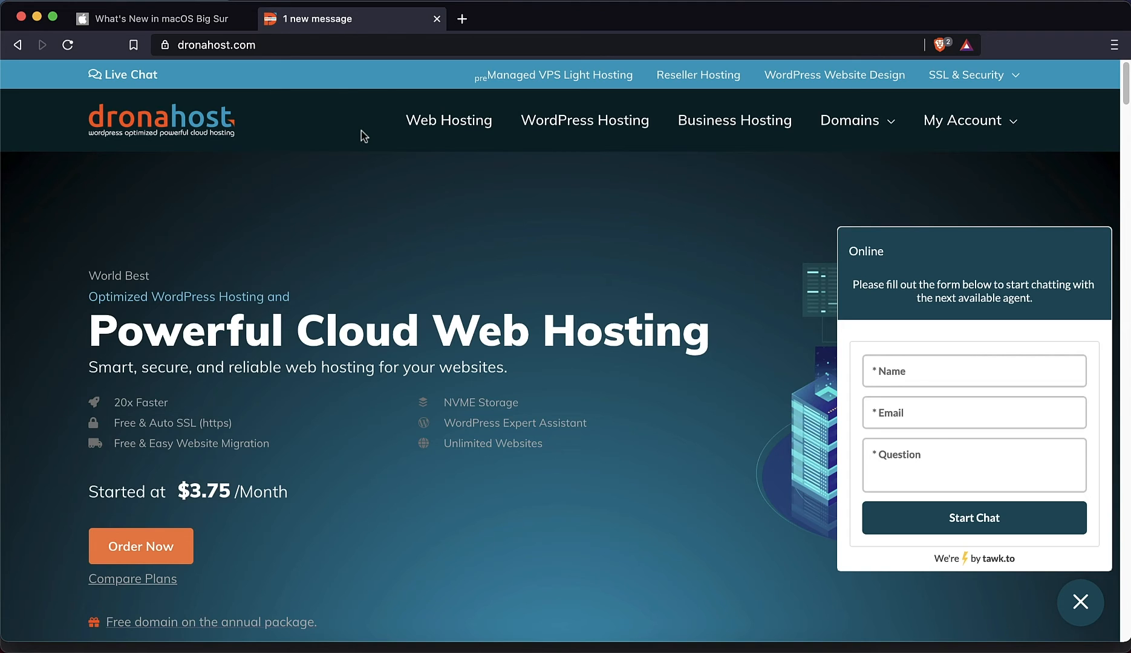
pyautogui.moveTo(358, 155)
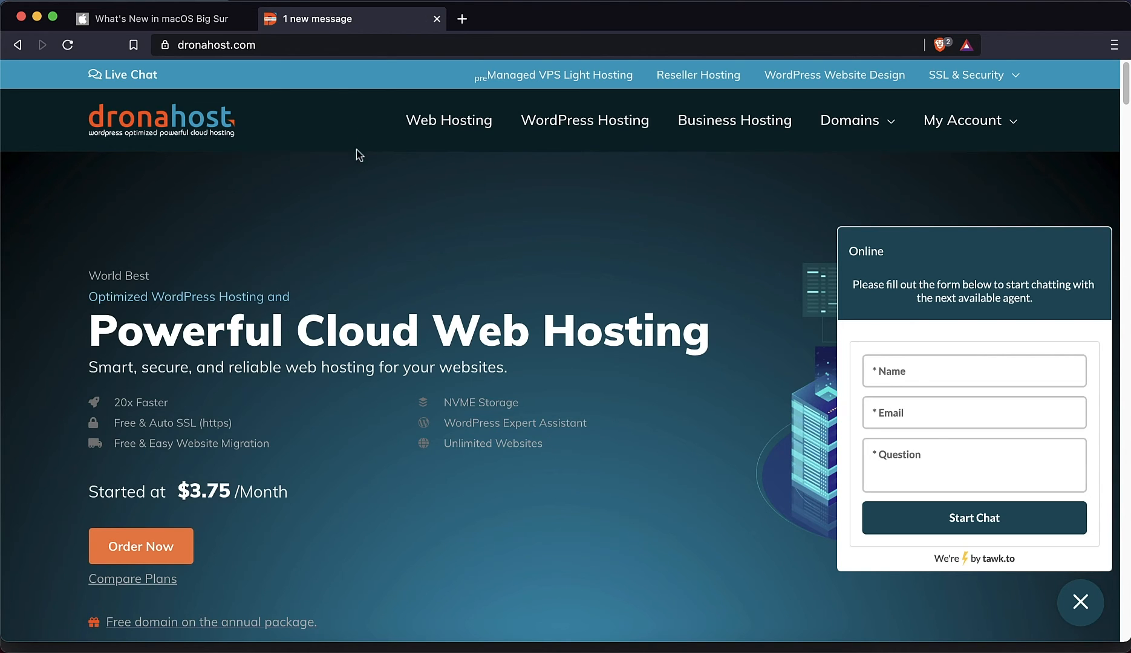
pyautogui.click(647, 18)
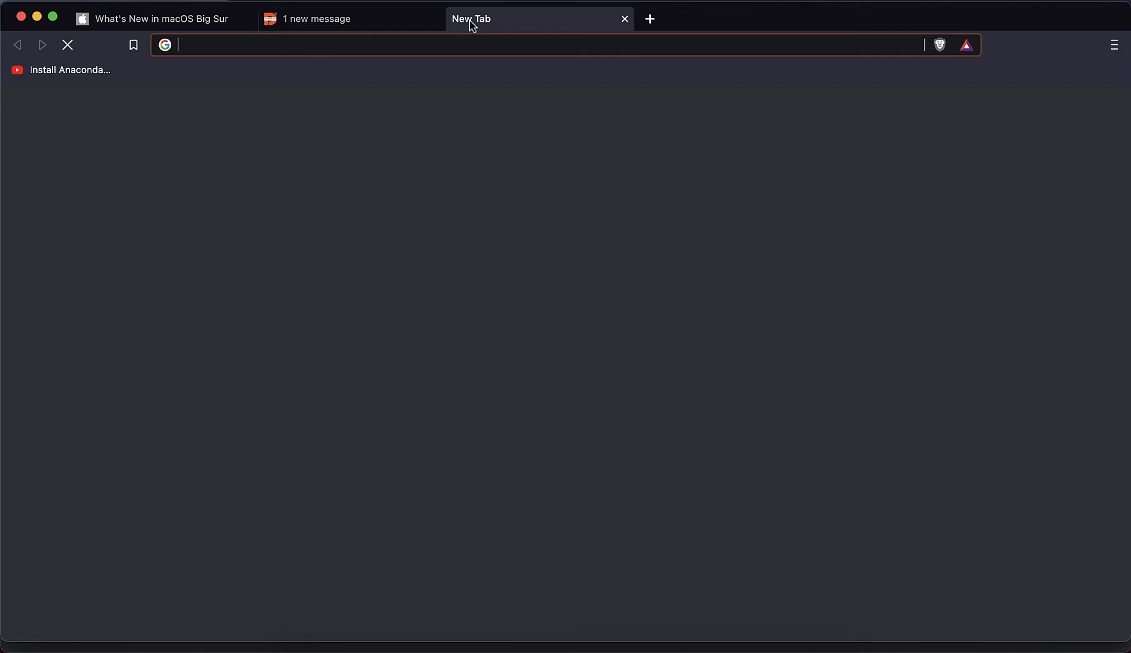
pyautogui.write('sandidas.com')
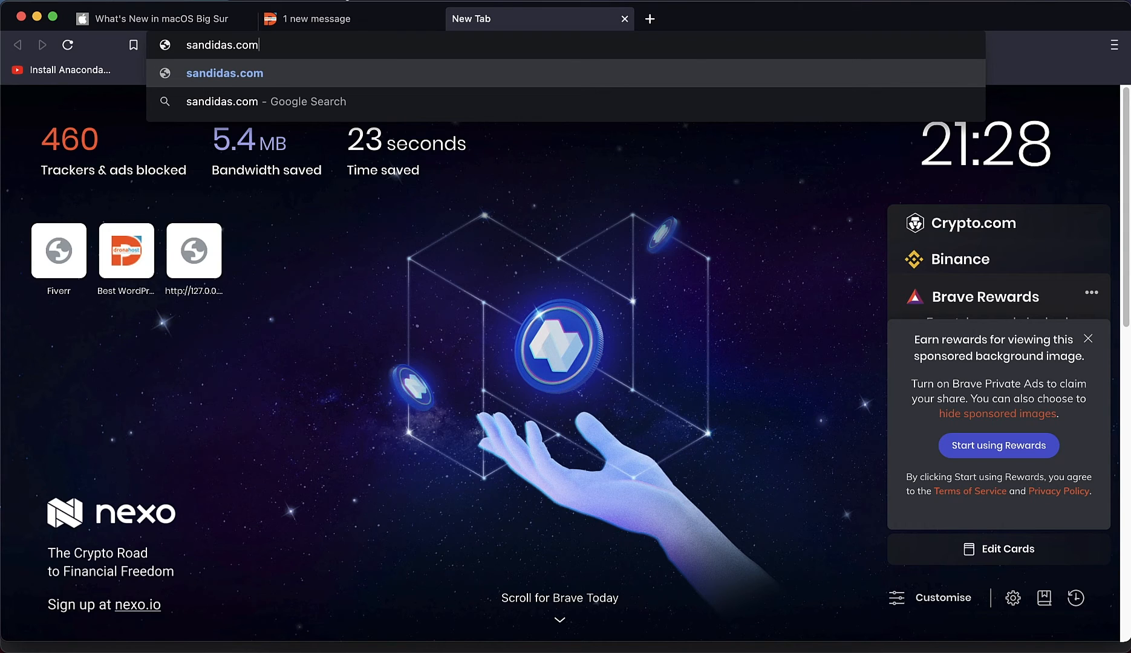
pyautogui.moveTo(561, 279)
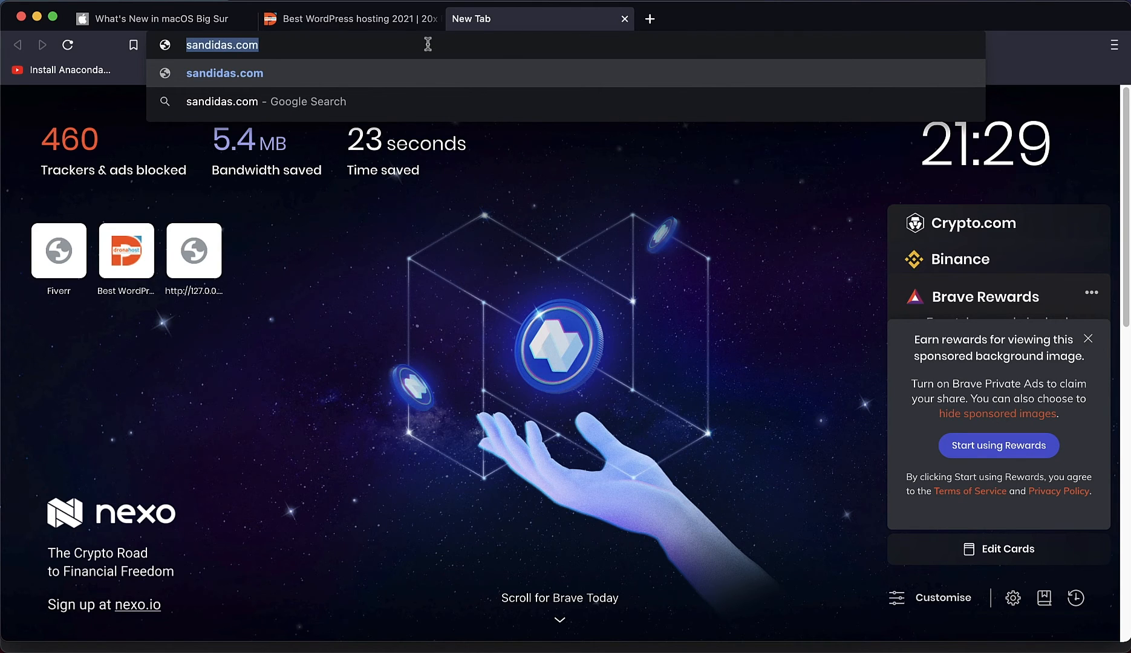
pyautogui.moveTo(534, 376)
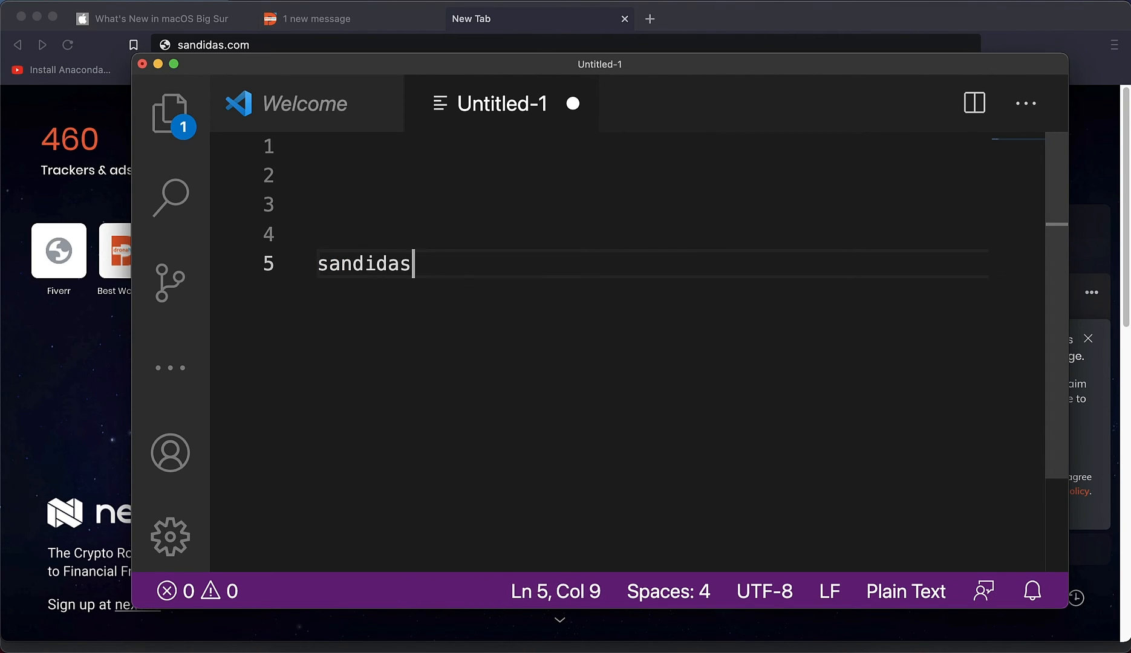
# Write the sample name sandidas with .com, .info and .net endings on separate lines
pyautogui.write('.com')
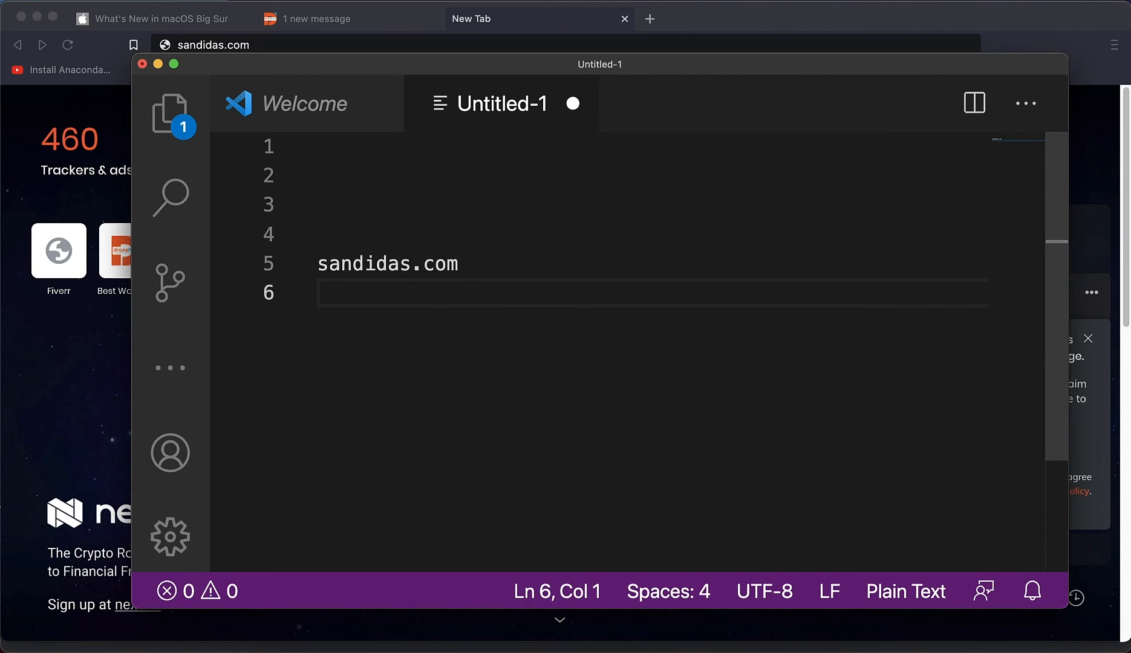
pyautogui.write('sandidas')
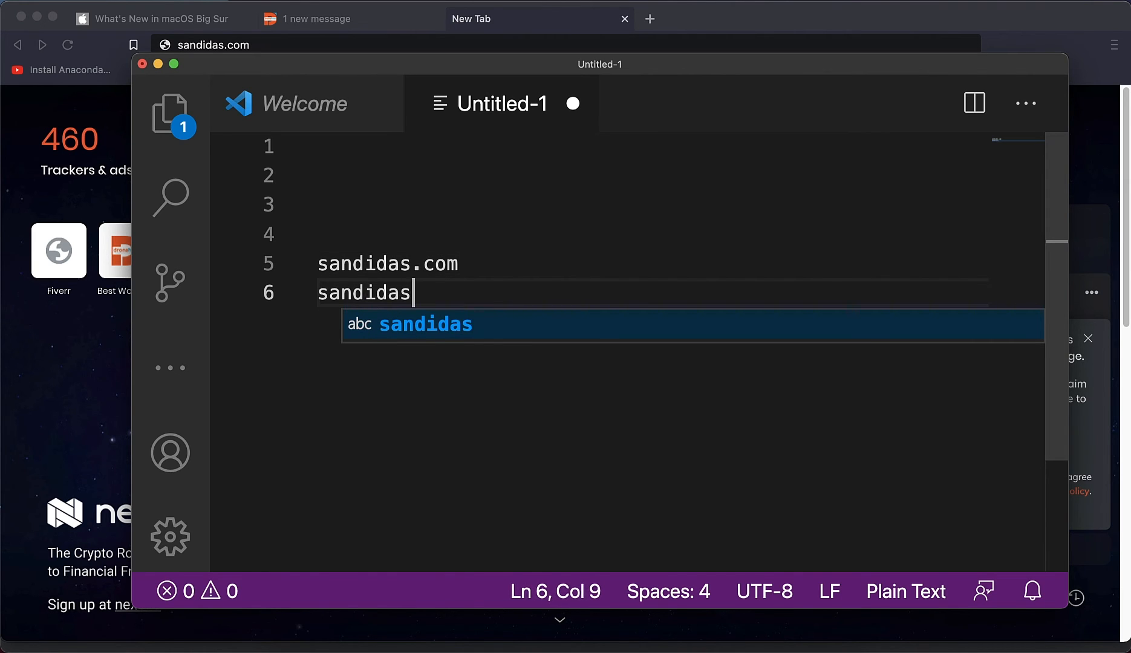
pyautogui.write('.info')
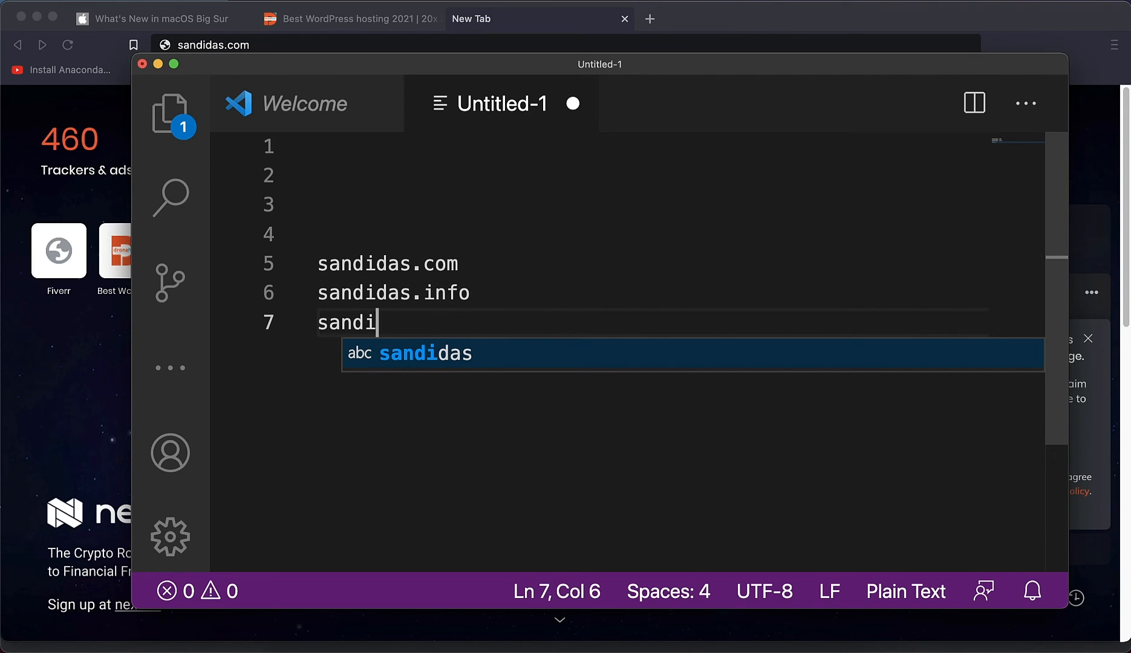
pyautogui.write('das.net')
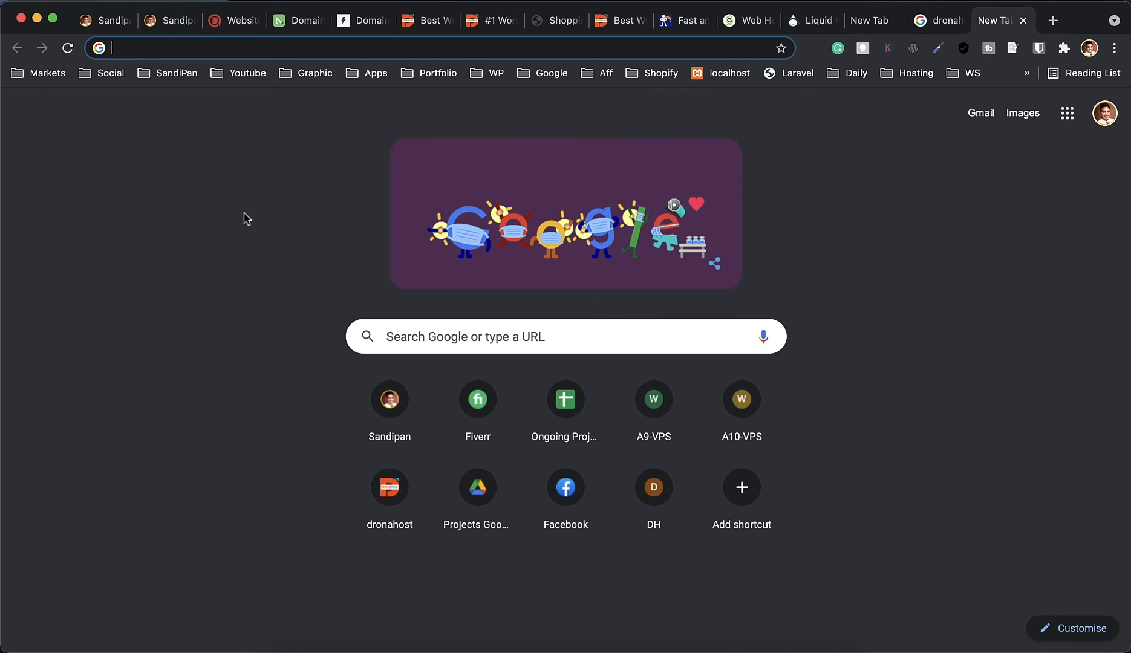
# Search sandipandas on the Instant Domain Search page
pyautogui.click(362, 21)
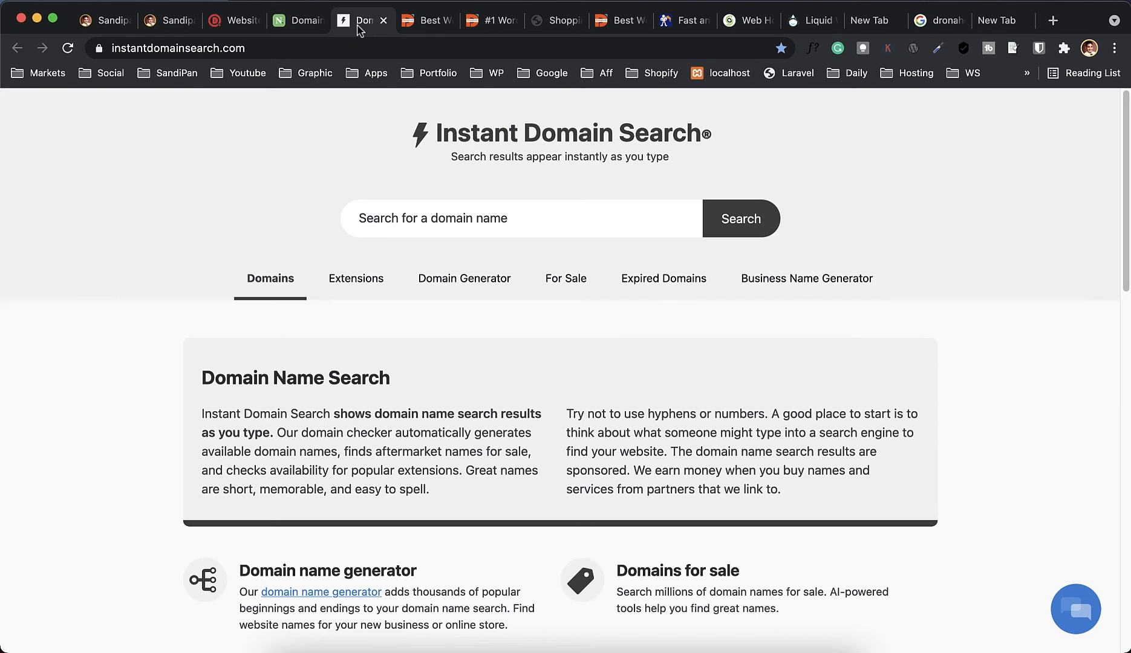
pyautogui.moveTo(308, 164)
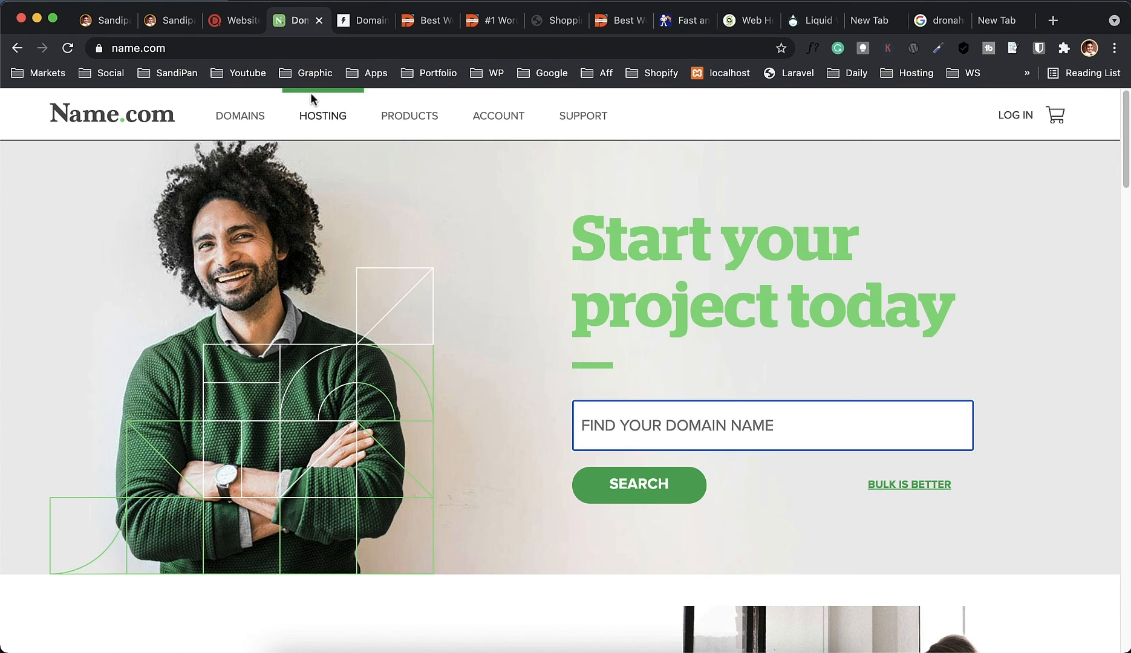
pyautogui.moveTo(242, 21)
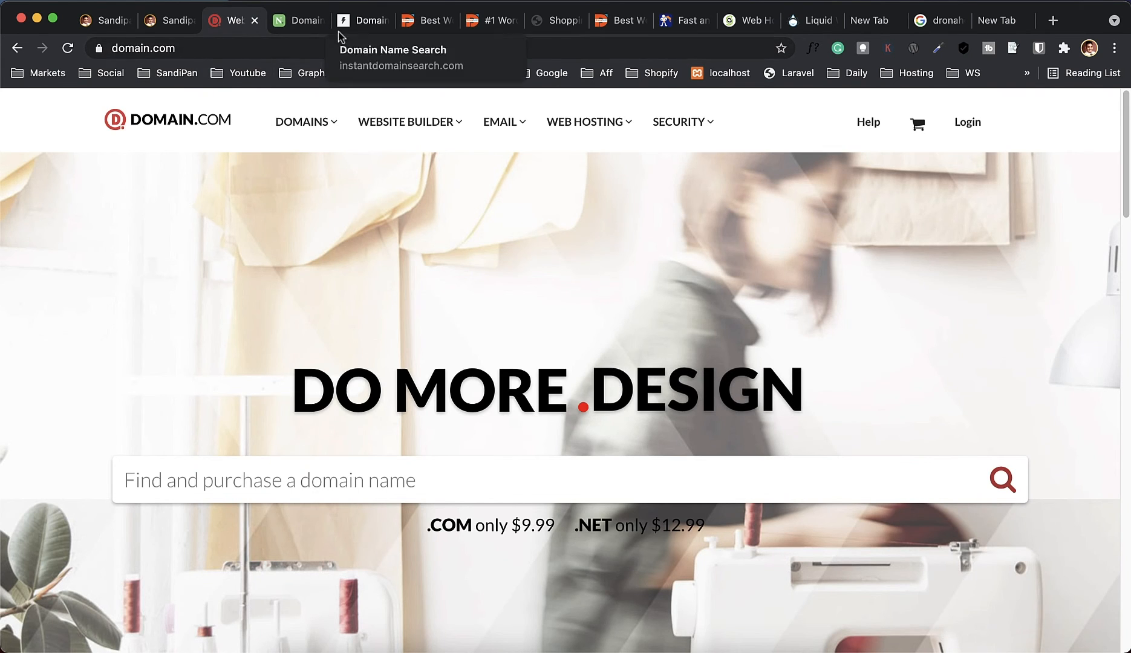
pyautogui.click(360, 21)
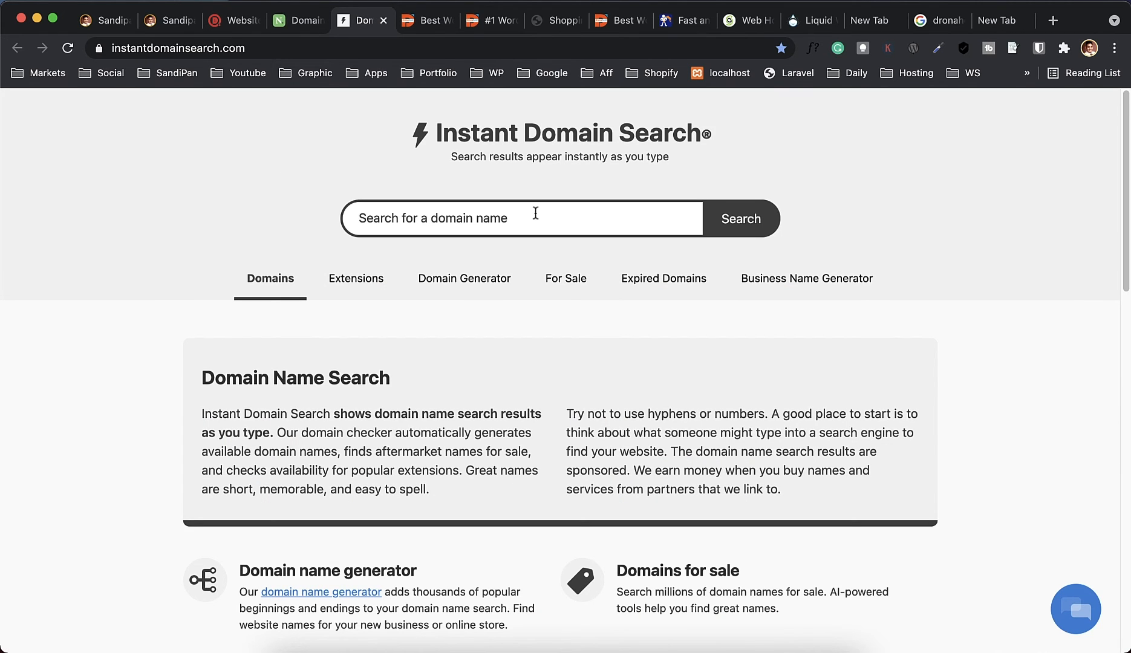
pyautogui.write('s')
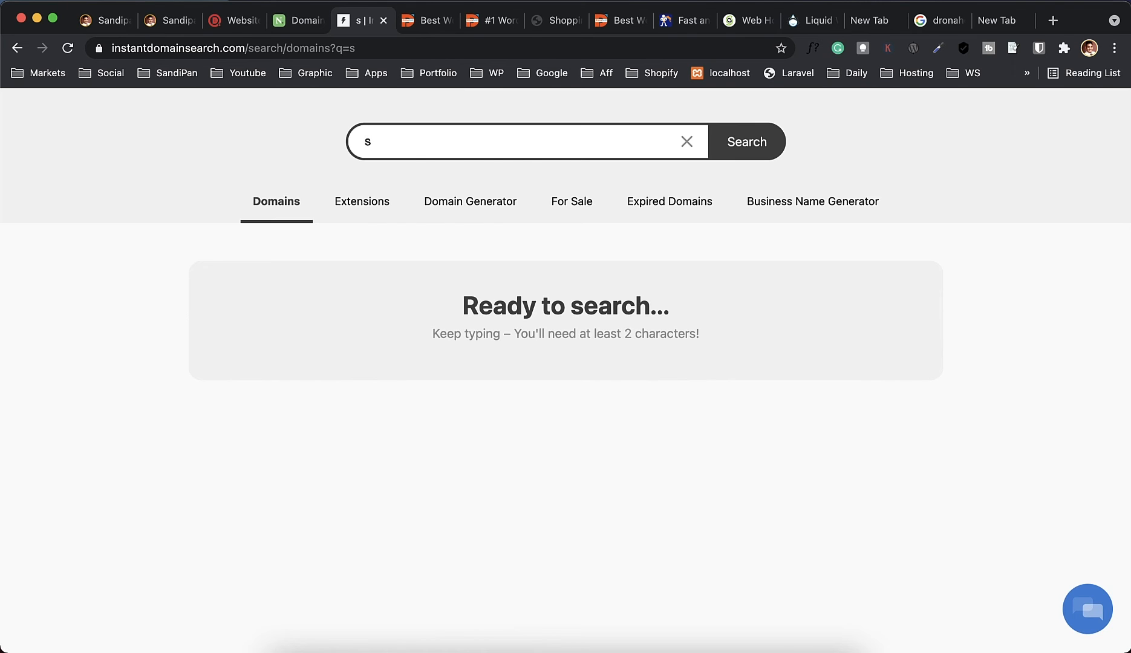
pyautogui.write('andipandas')
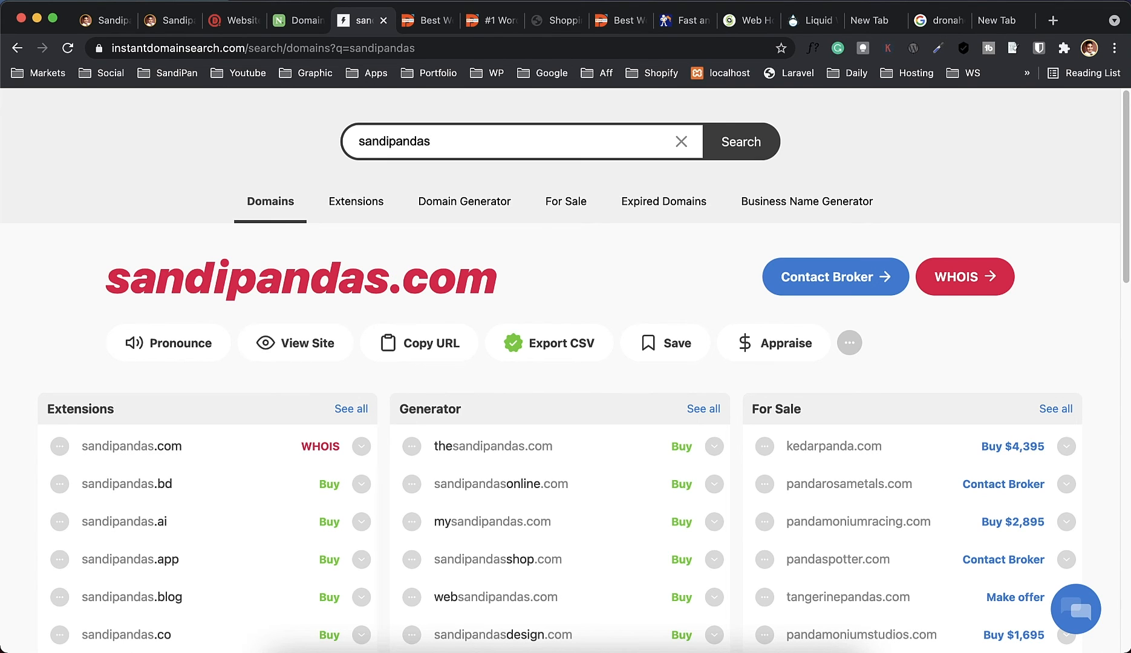
pyautogui.moveTo(292, 298)
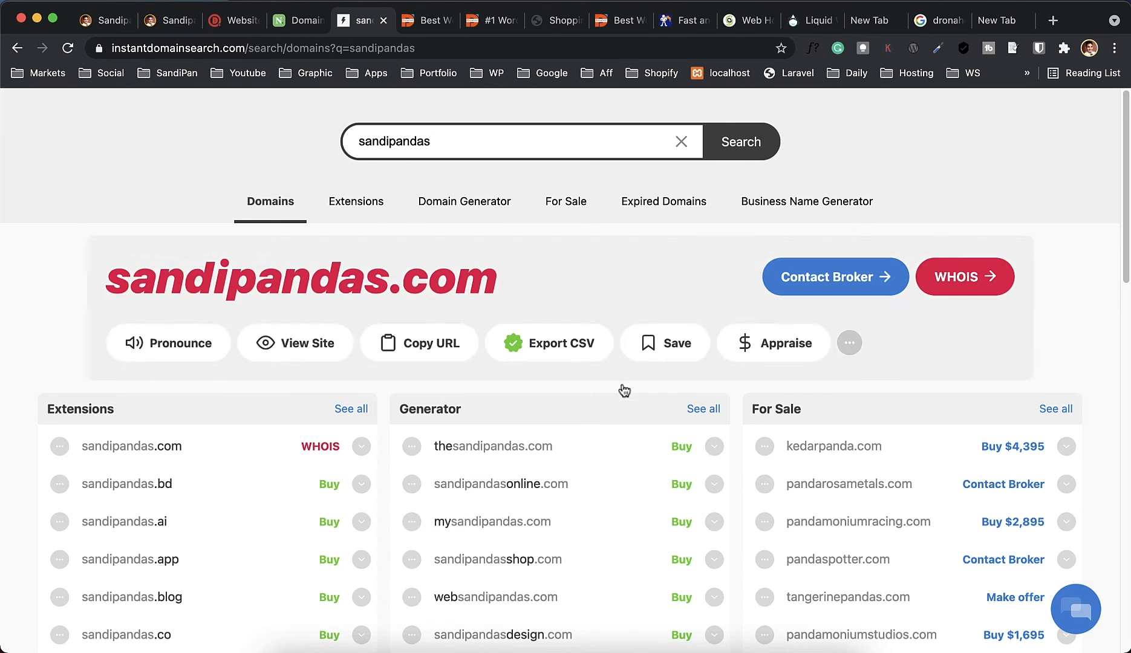
# Scroll through the Extensions, Generator and For Sale columns of results
pyautogui.scroll(-3)
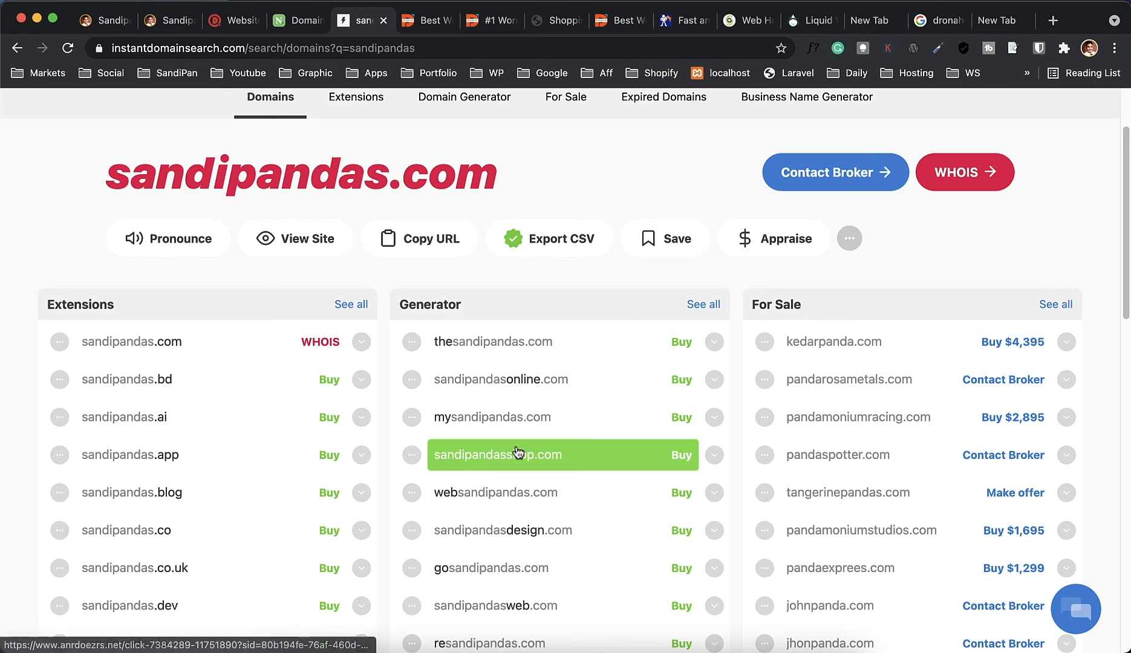
pyautogui.scroll(-3)
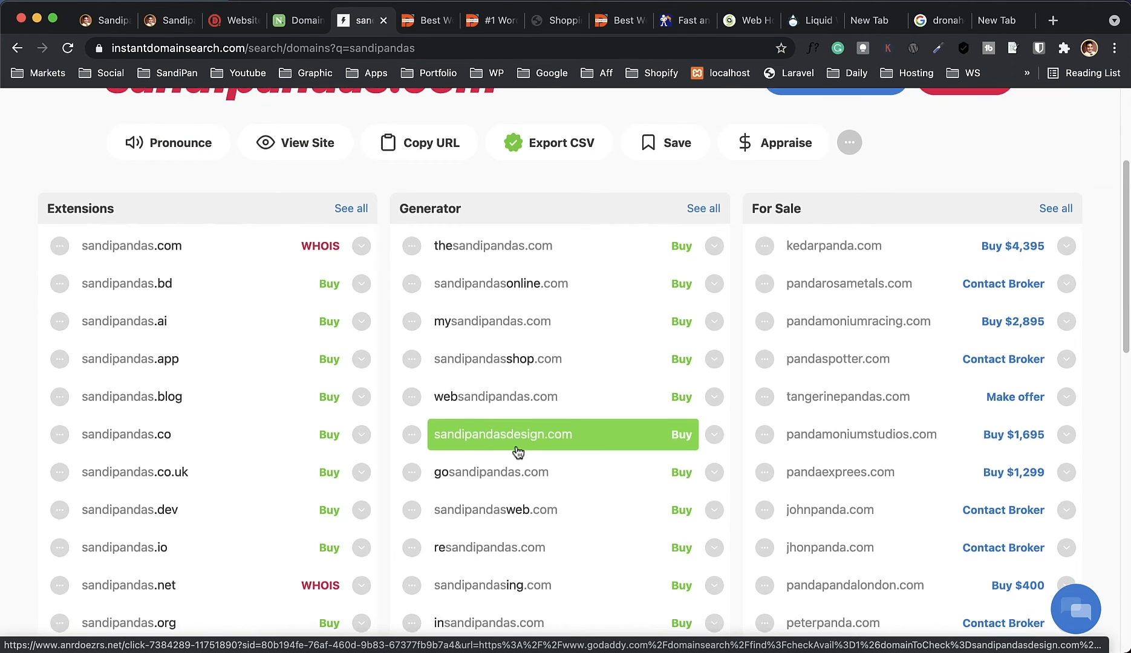
pyautogui.scroll(-3)
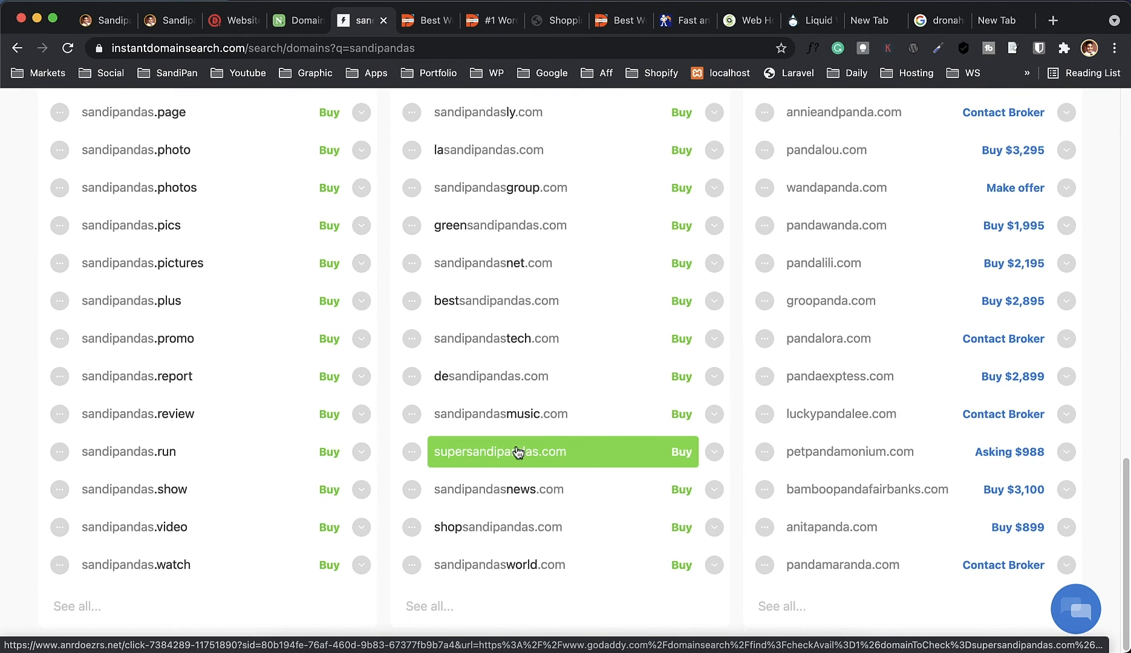
pyautogui.scroll(-3)
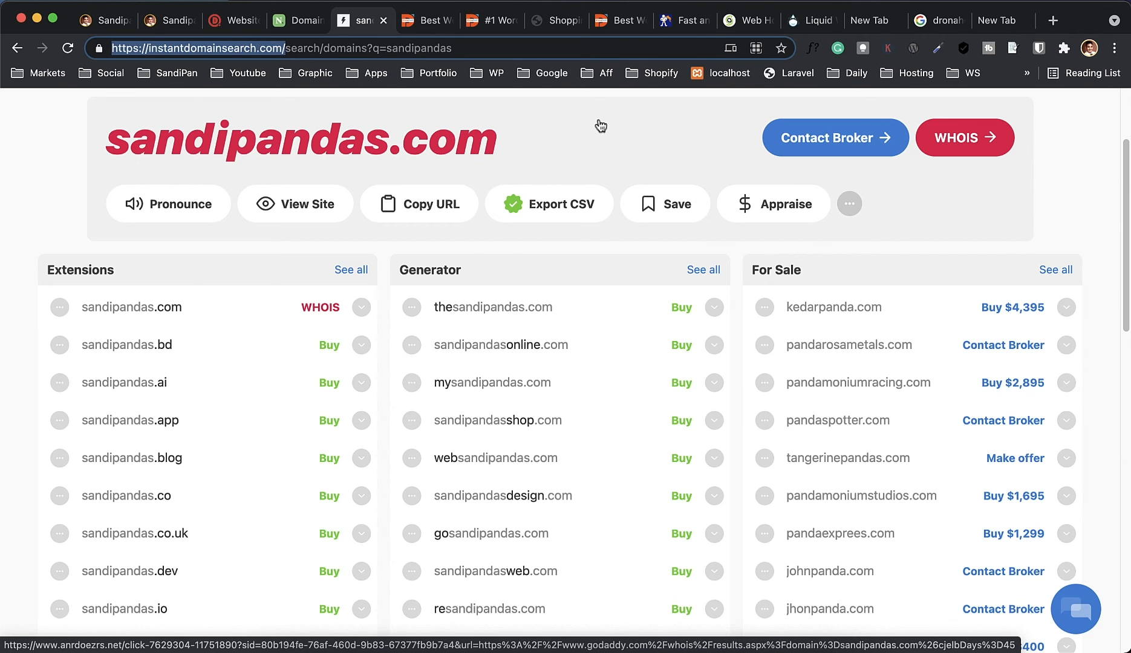
# Browse the NameHero home page, then move on to Liquid Web's managed hosting page
pyautogui.click(682, 20)
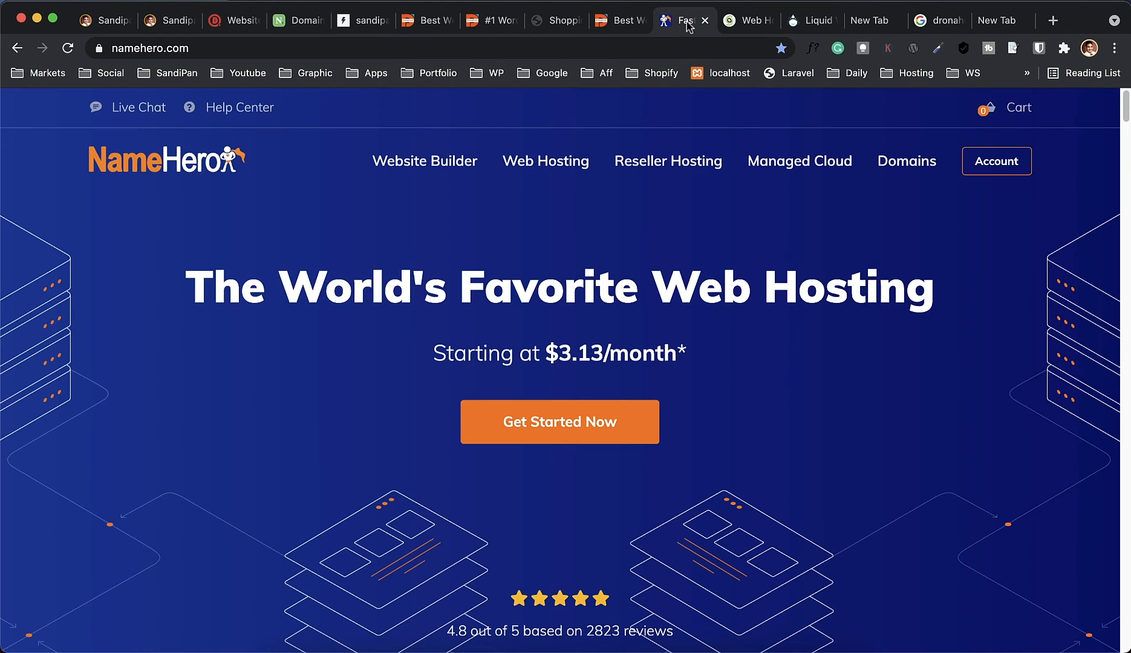
pyautogui.scroll(-3)
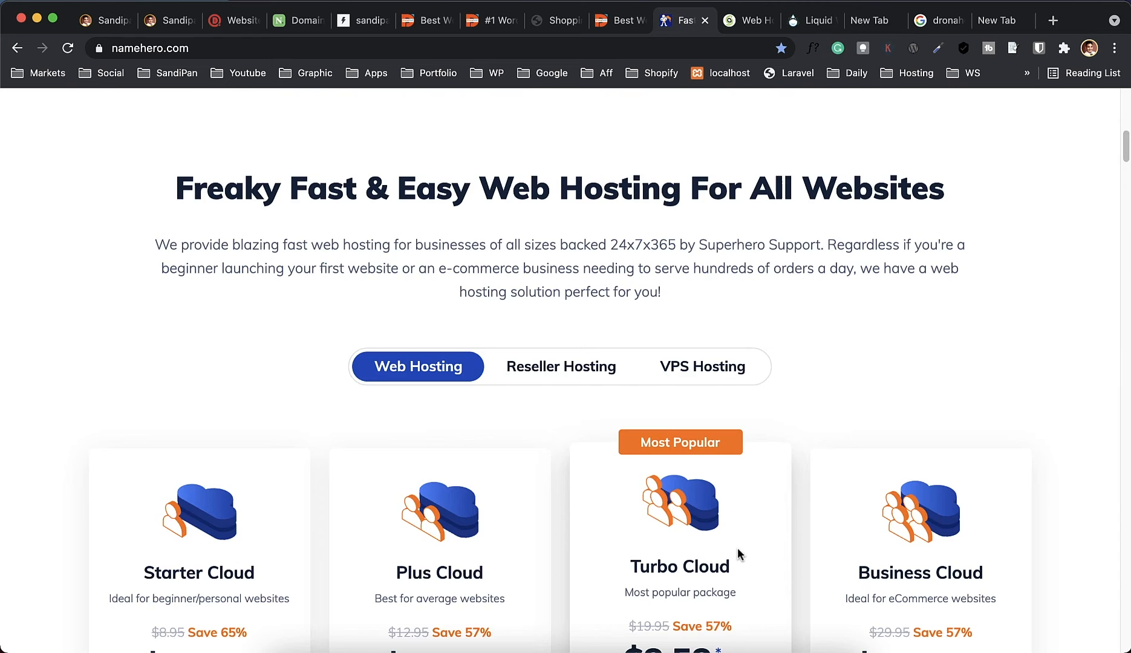
pyautogui.scroll(-3)
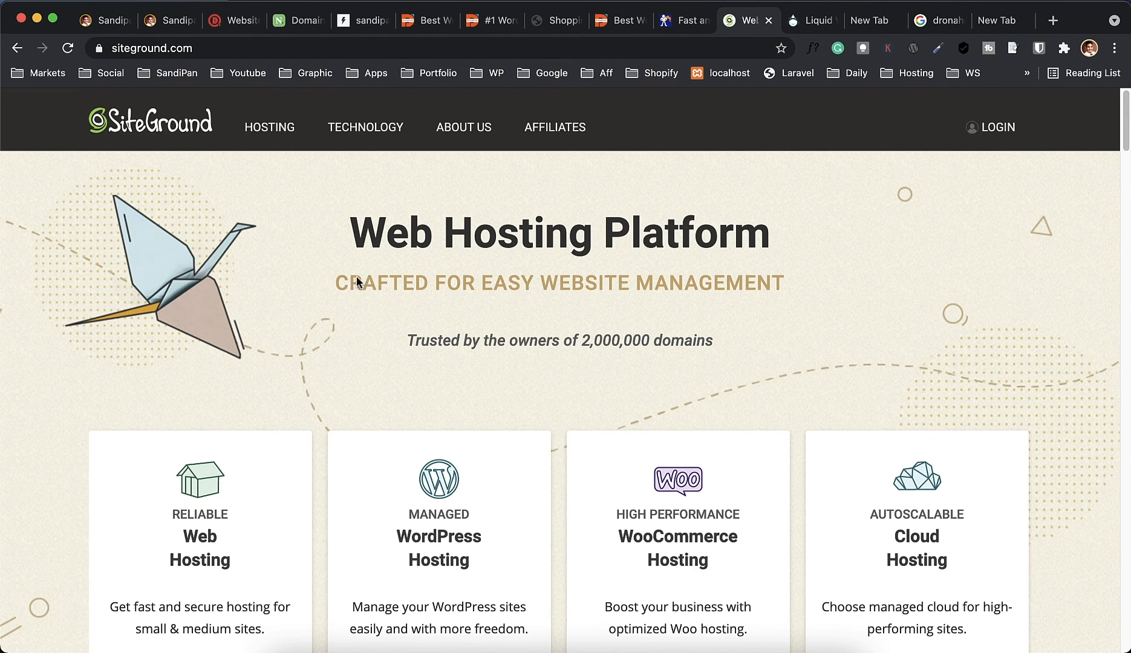
pyautogui.scroll(-3)
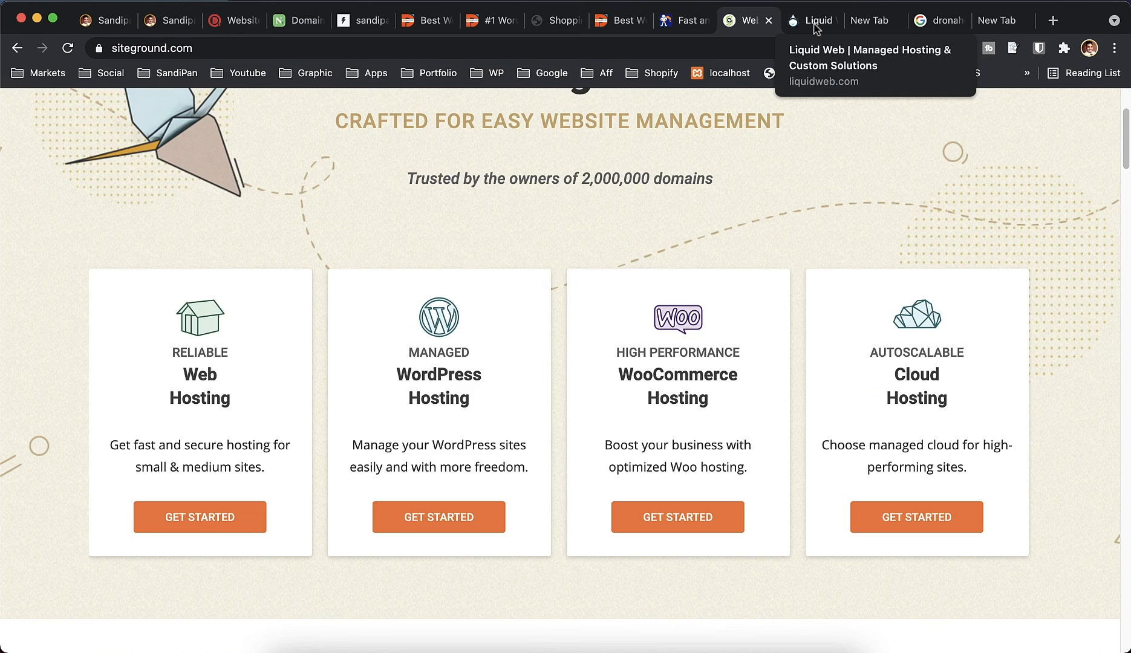
pyautogui.click(813, 20)
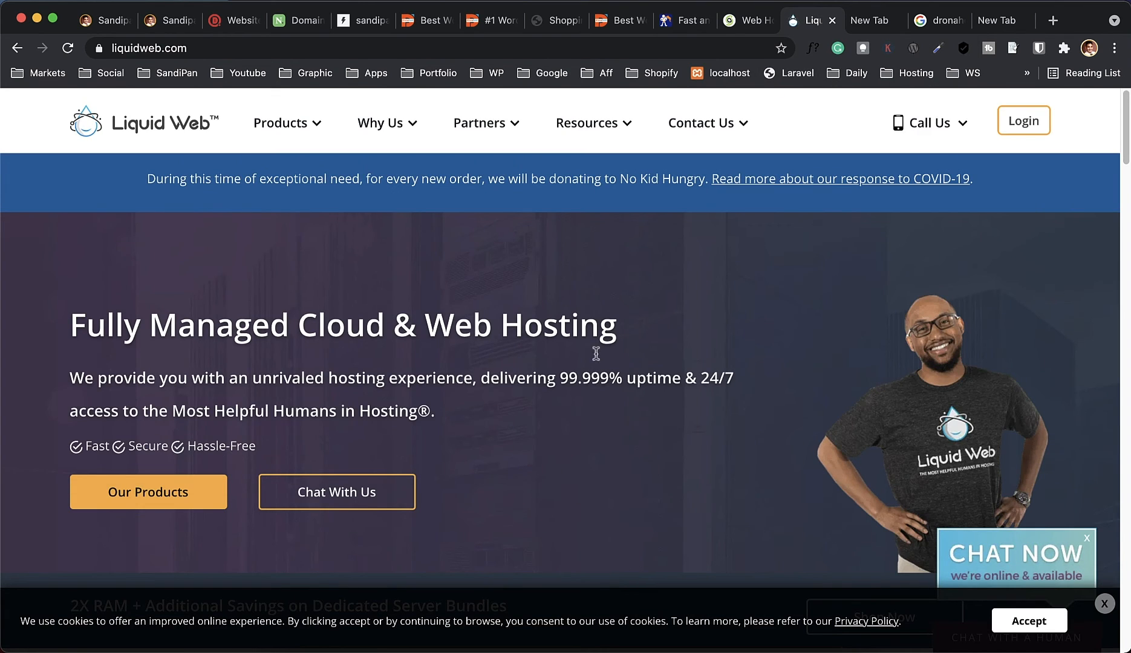
pyautogui.moveTo(224, 309)
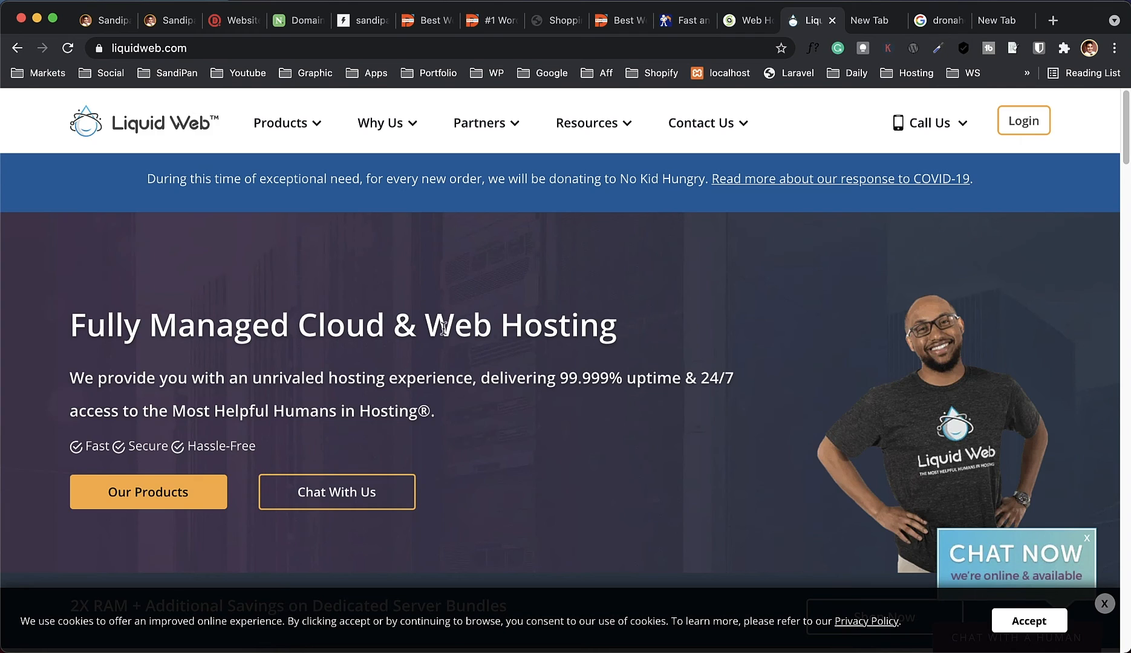
pyautogui.moveTo(421, 332)
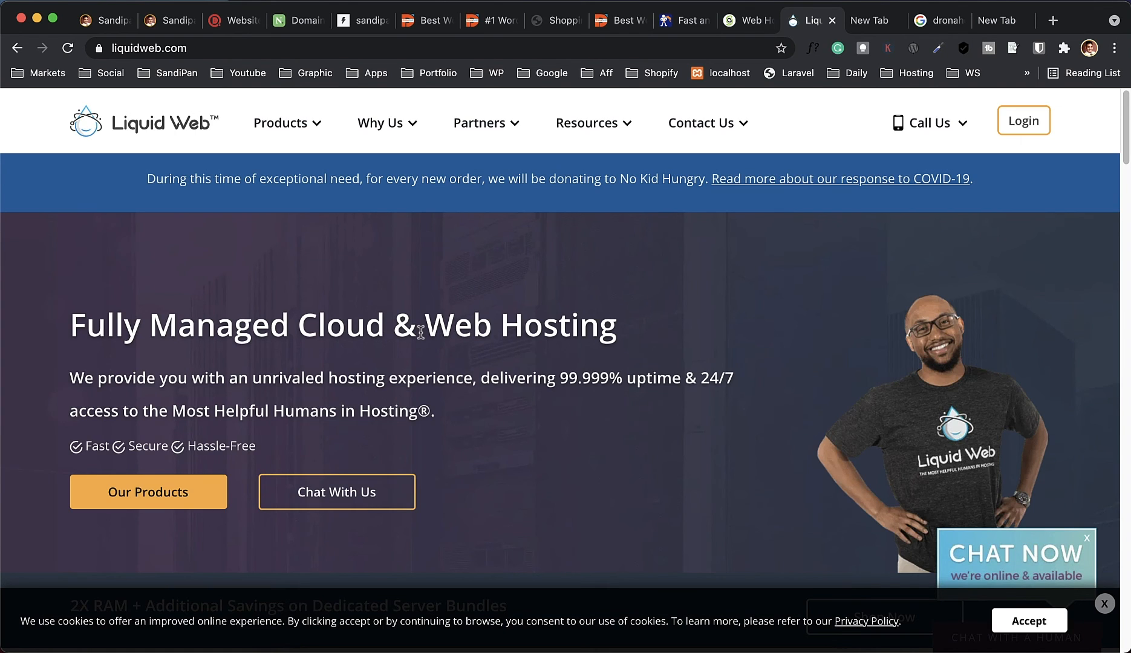
pyautogui.moveTo(670, 342)
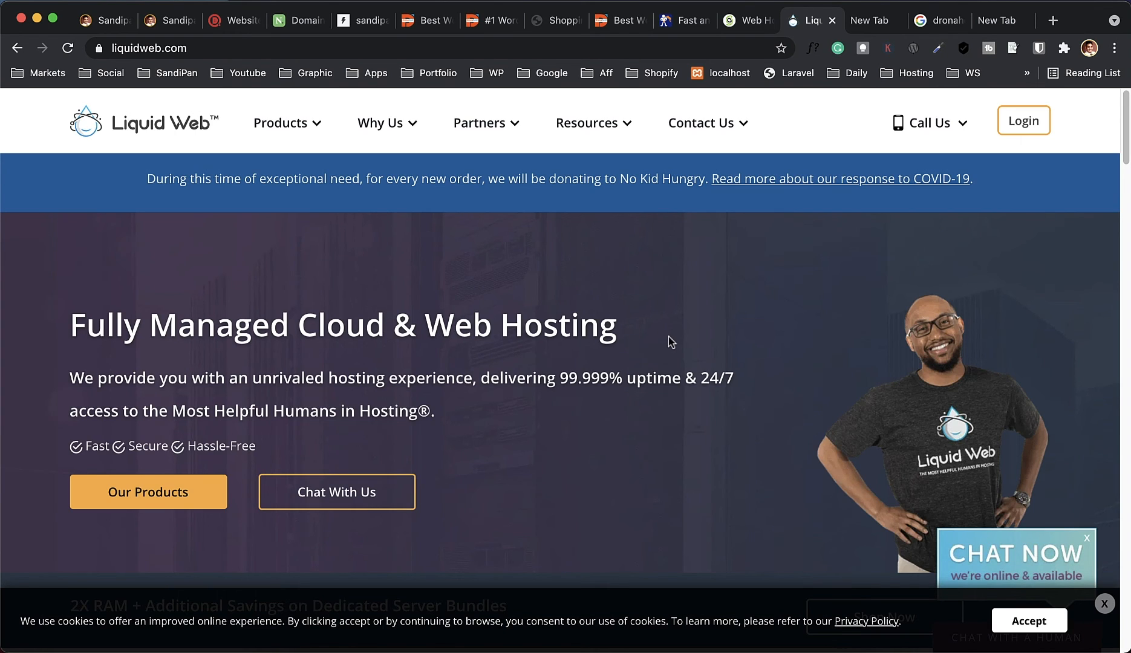
# Show the dronahost homepage with the discount popup dismissed
pyautogui.click(613, 19)
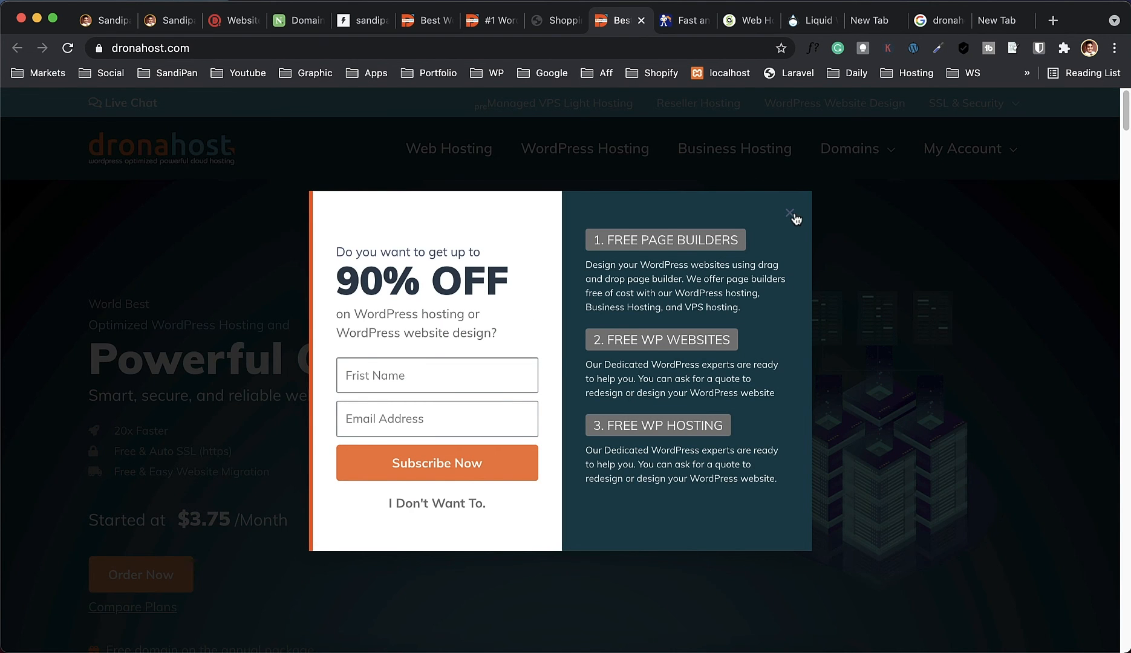
pyautogui.click(791, 216)
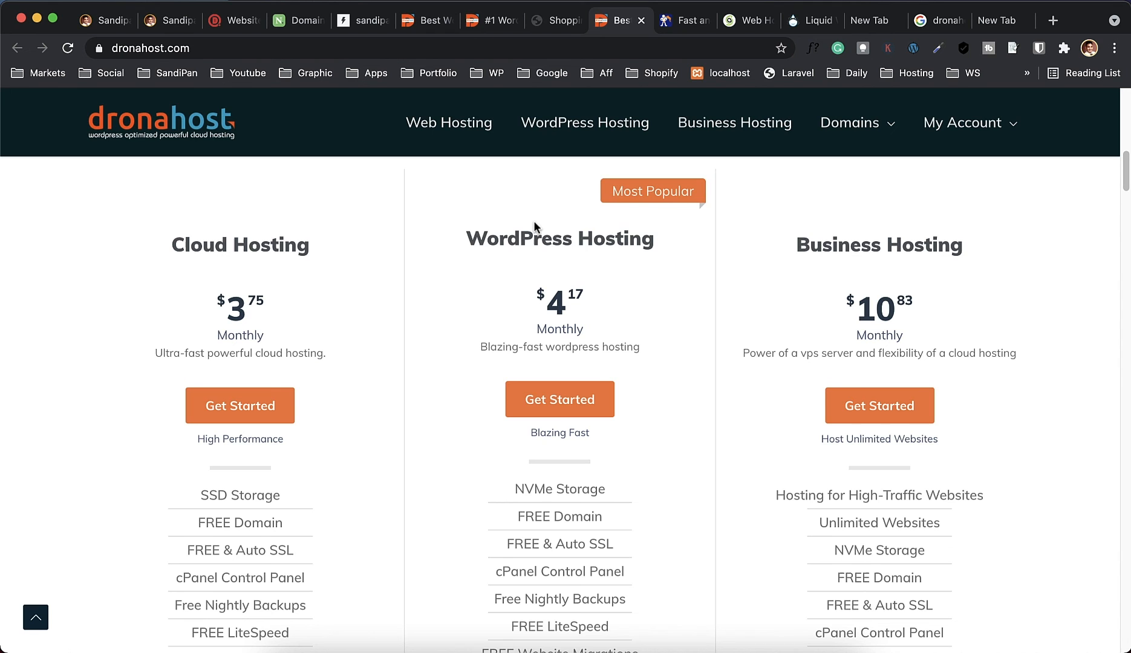
pyautogui.moveTo(688, 373)
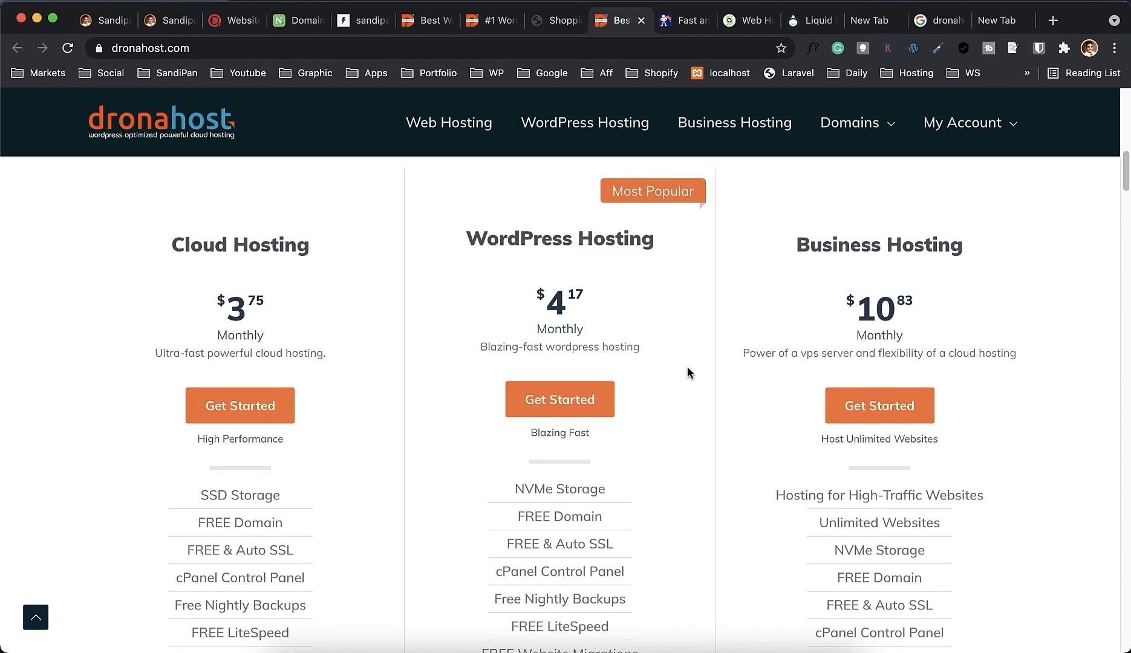
pyautogui.scroll(-3)
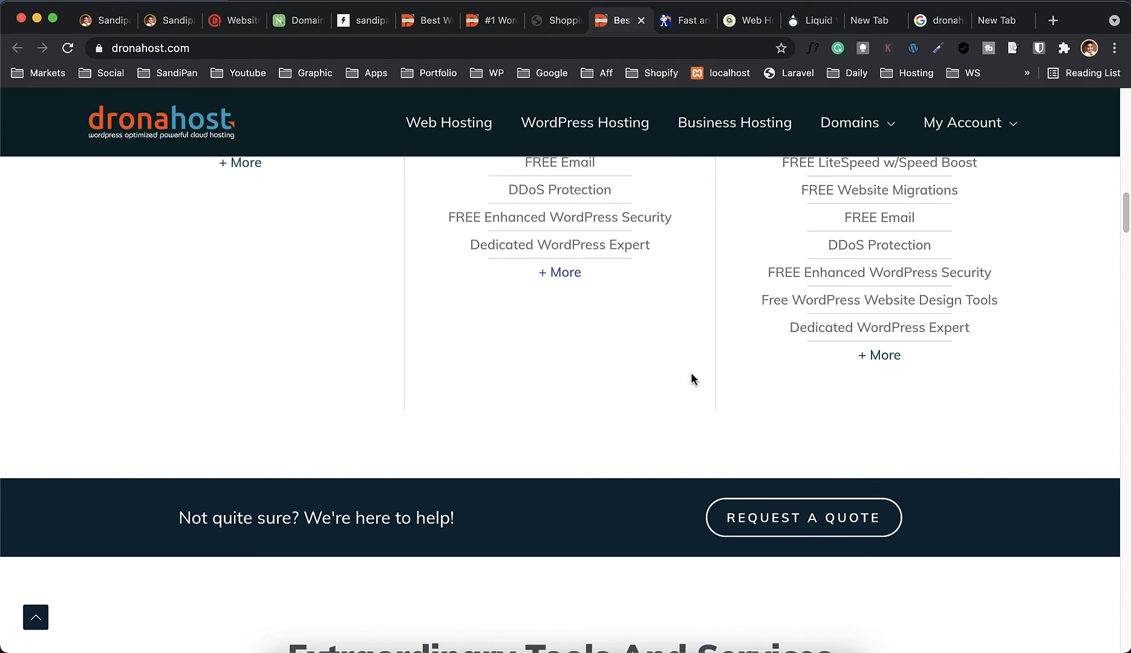
pyautogui.scroll(3)
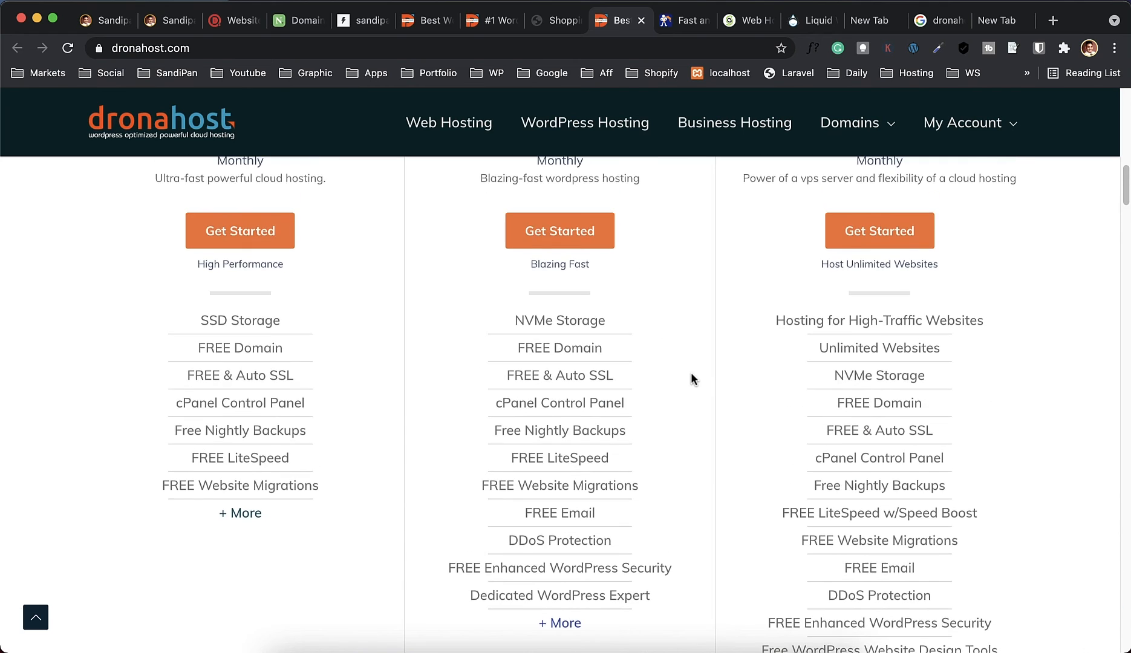
pyautogui.scroll(3)
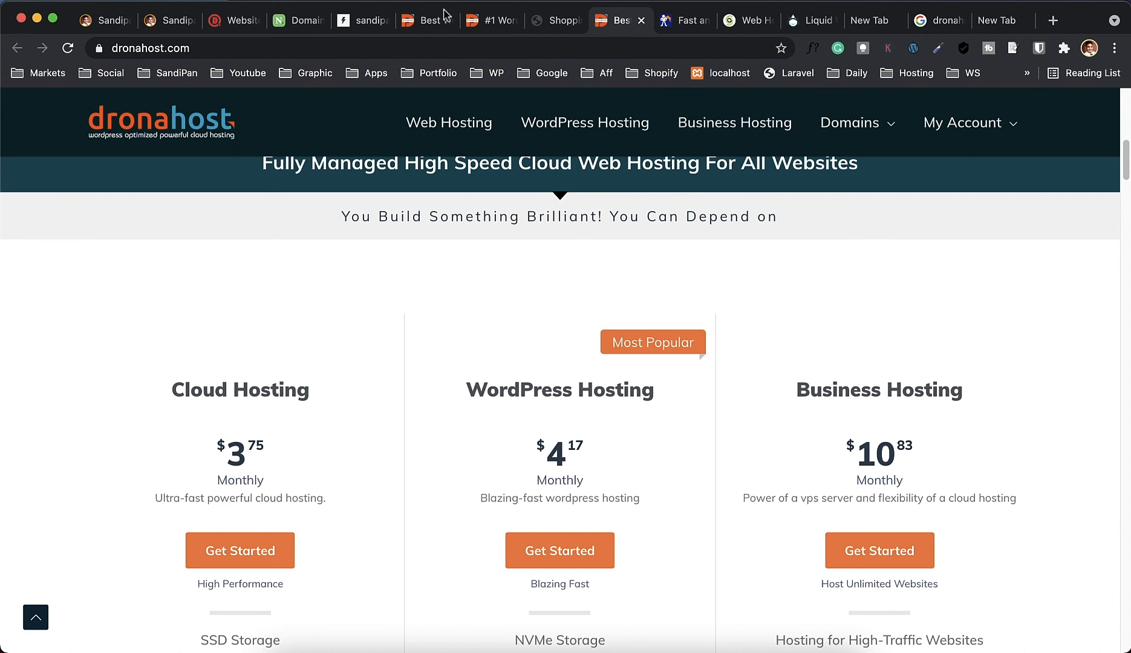
# View dronahost's WordPress hosting page down to the Standard, Premium and Ultimate plan prices
pyautogui.click(584, 123)
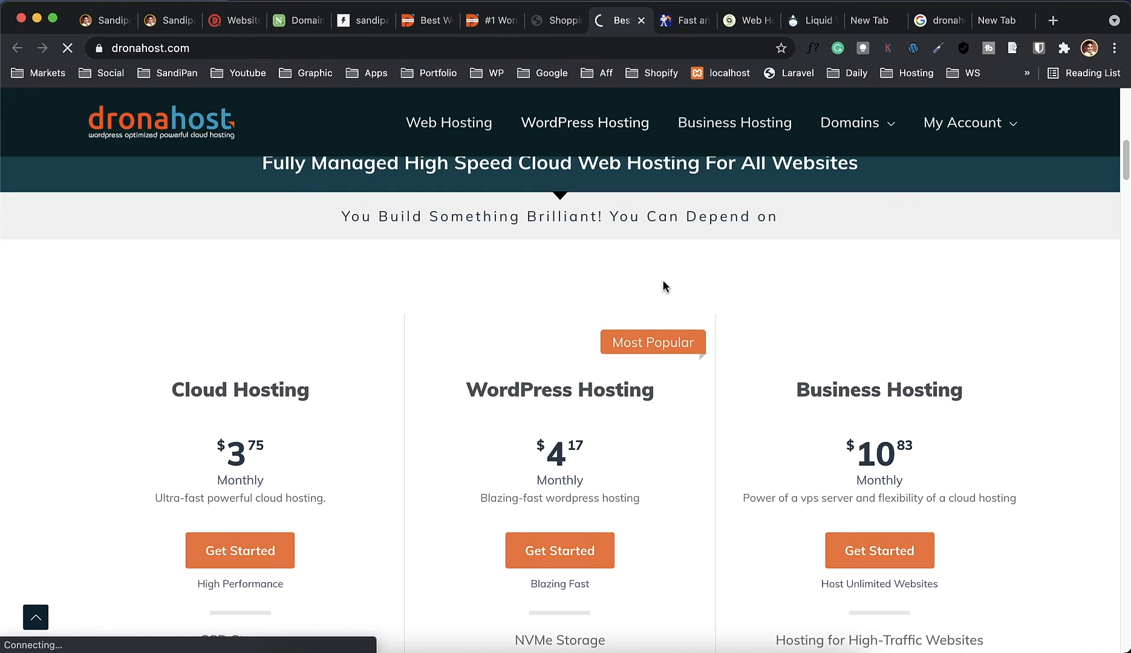
pyautogui.moveTo(757, 292)
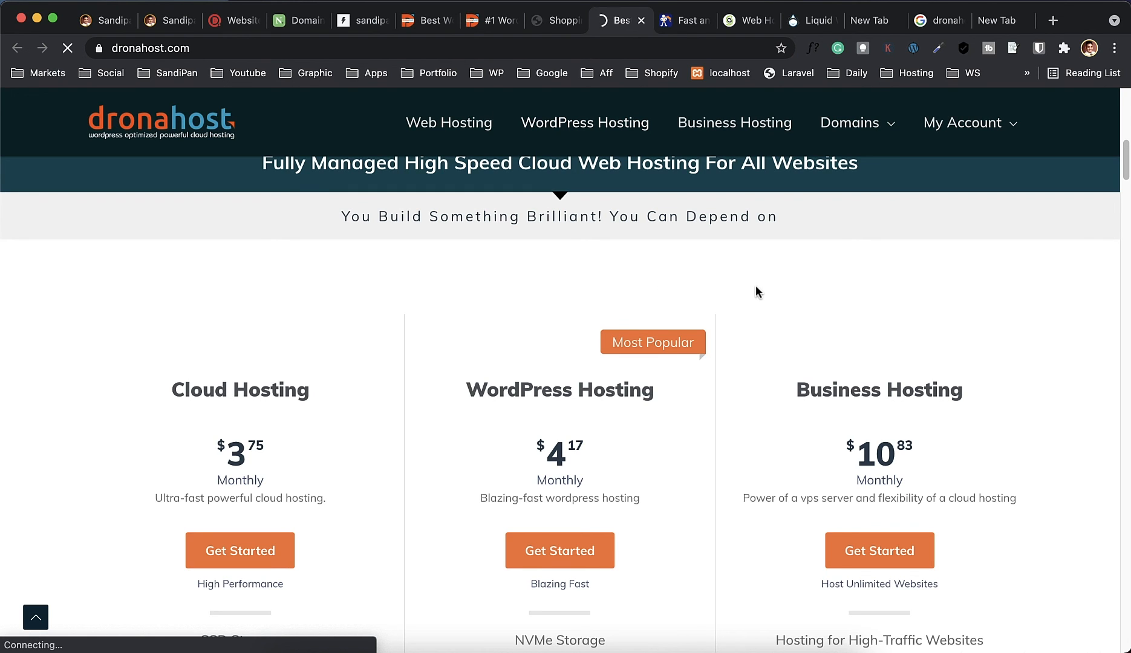
pyautogui.click(584, 122)
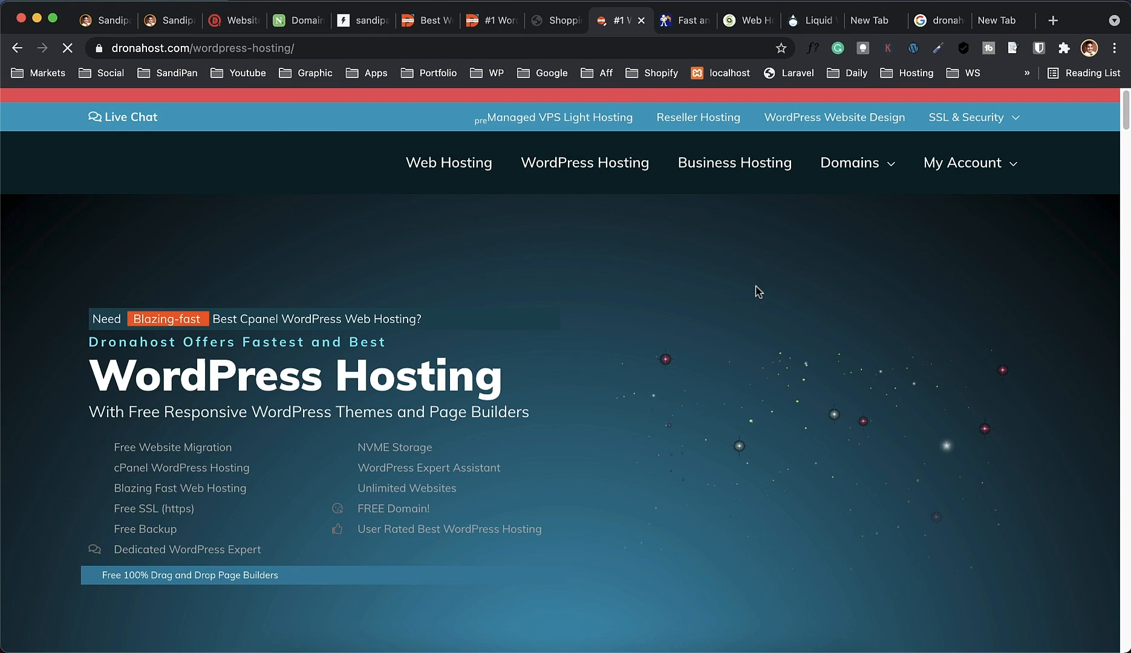
pyautogui.scroll(-3)
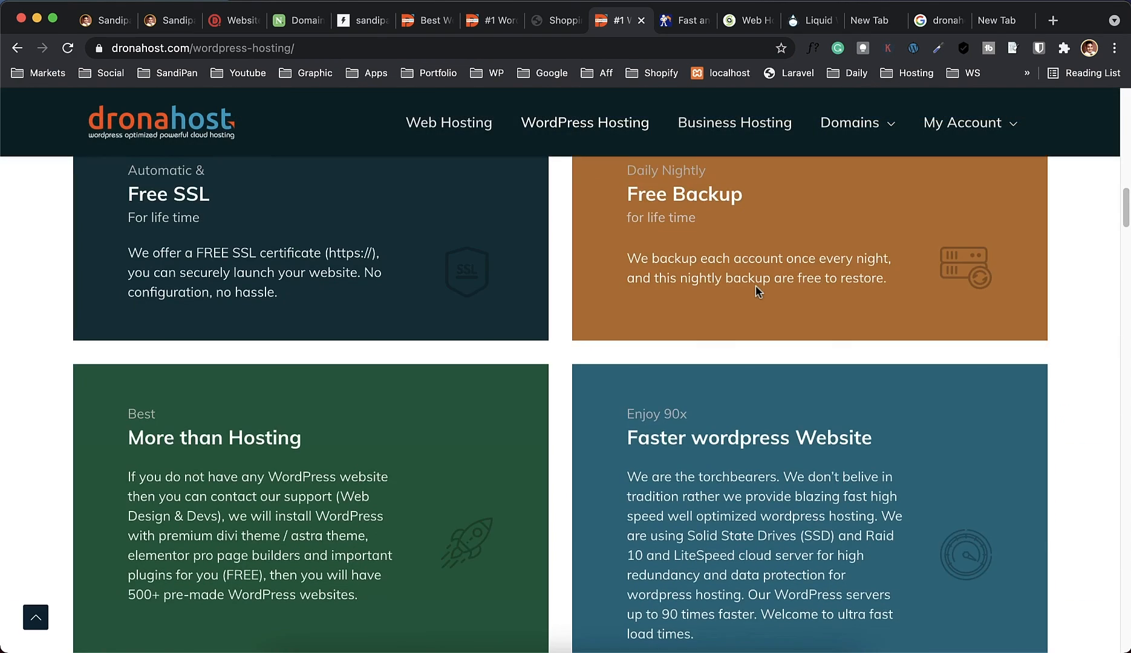
pyautogui.scroll(-3)
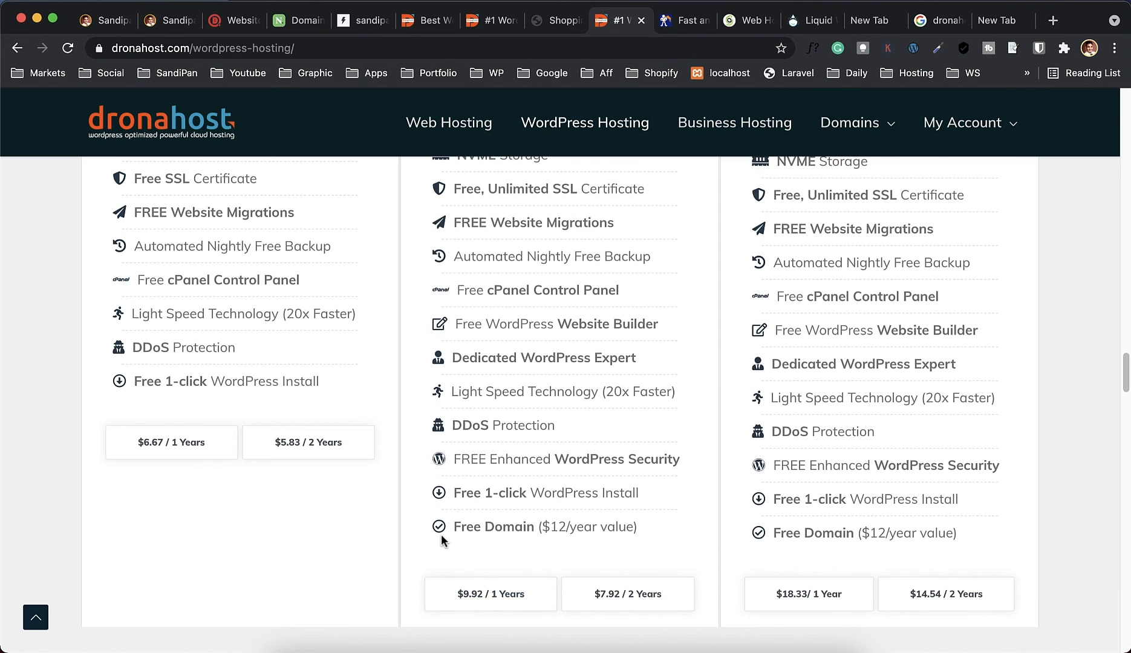
pyautogui.moveTo(771, 527); pyautogui.dragTo(907, 528)
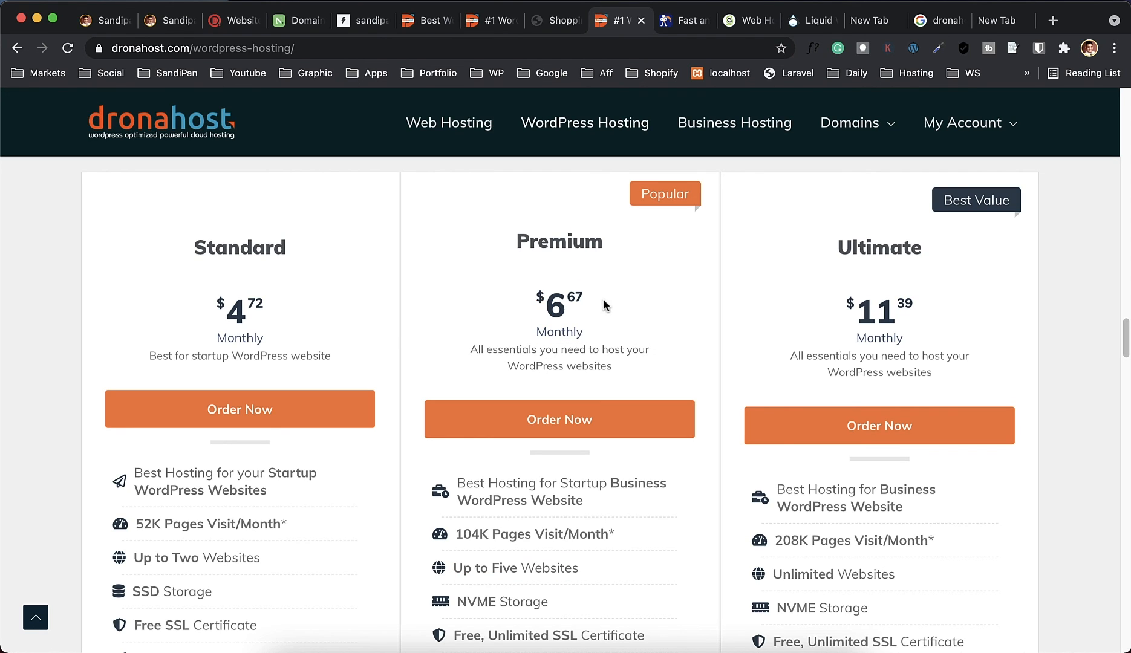
pyautogui.moveTo(615, 344)
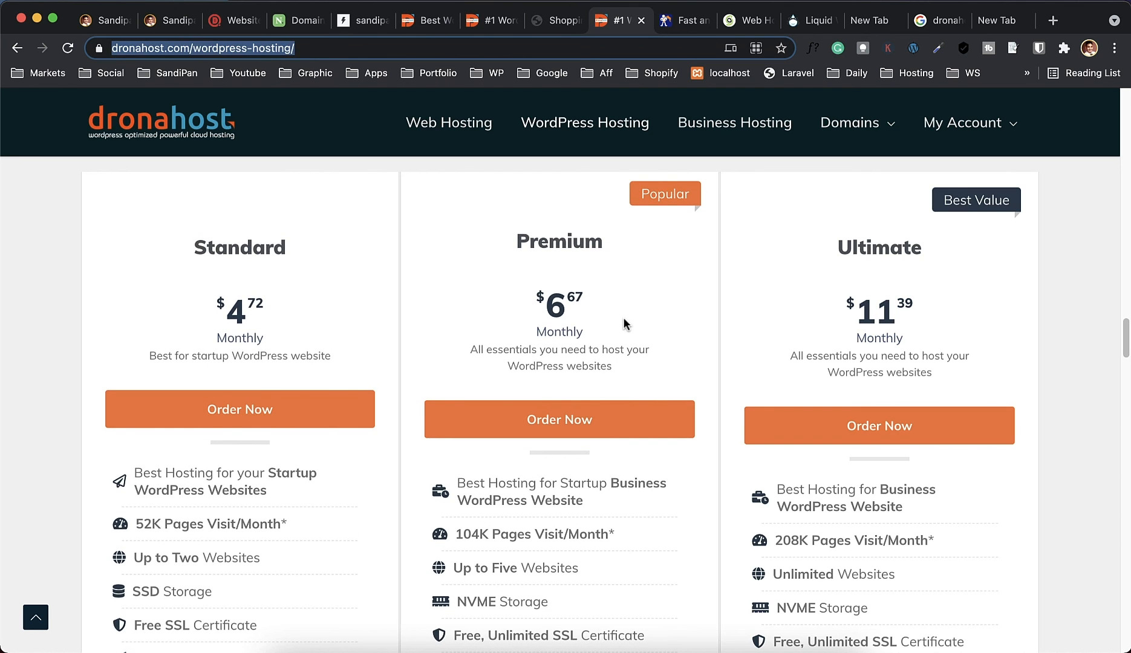
pyautogui.moveTo(622, 321)
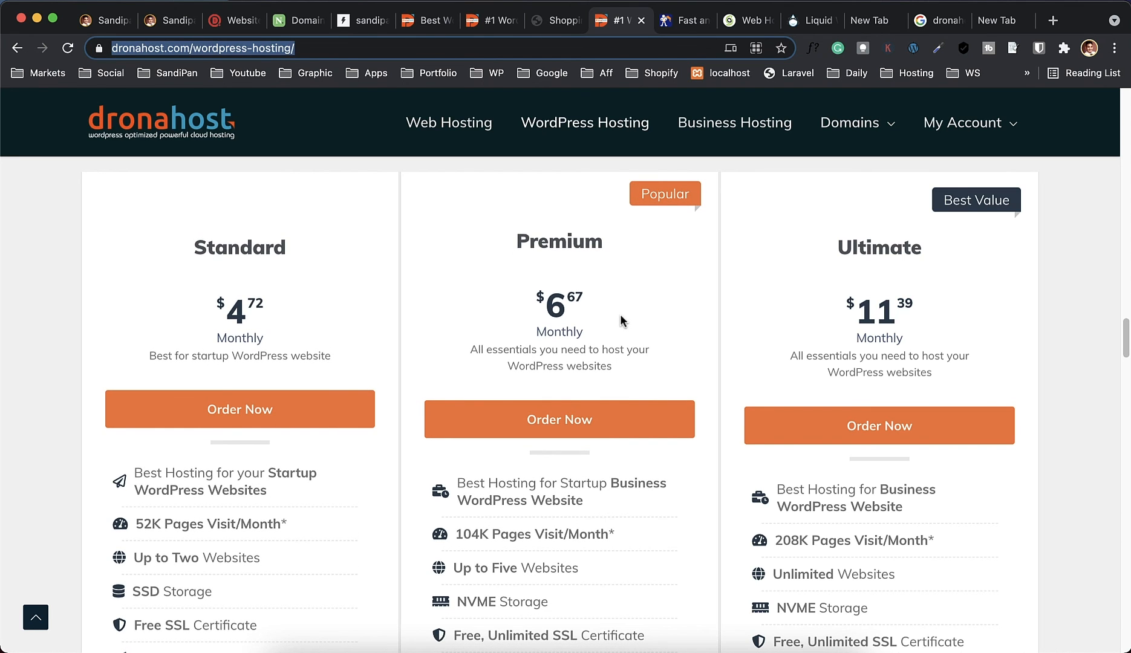
pyautogui.scroll(-3)
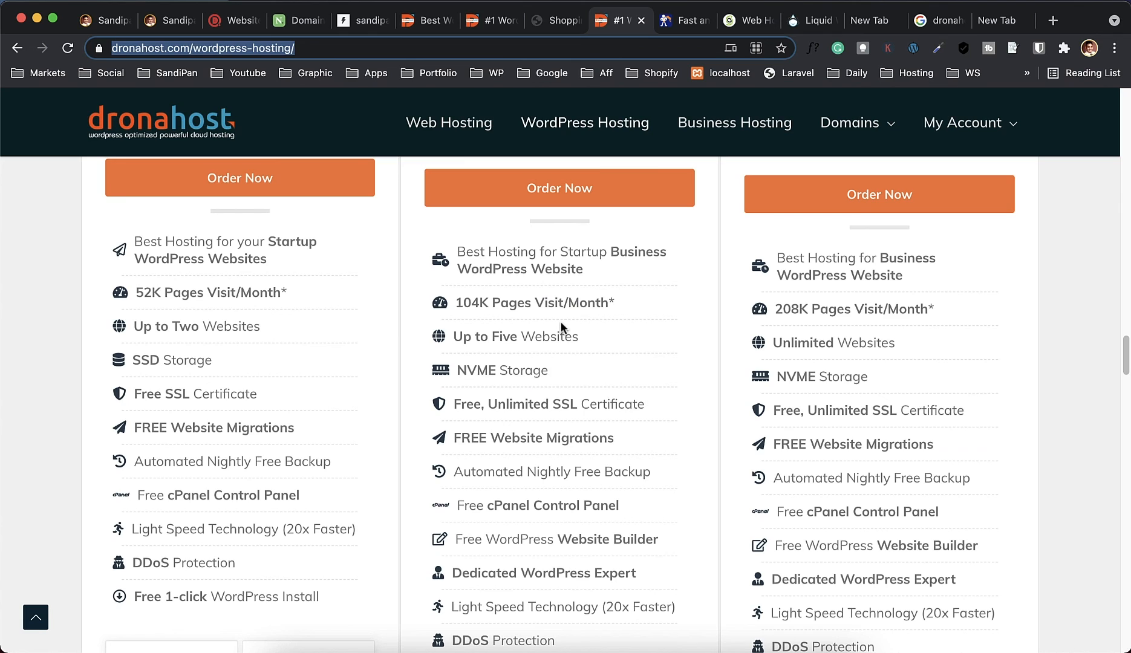